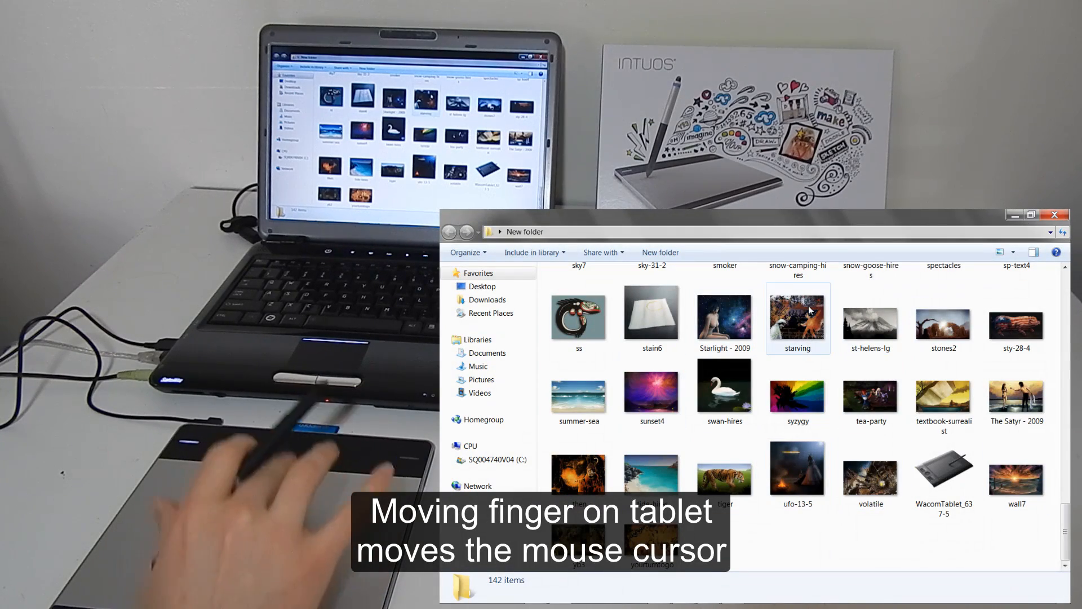
pyautogui.moveTo(799, 318)
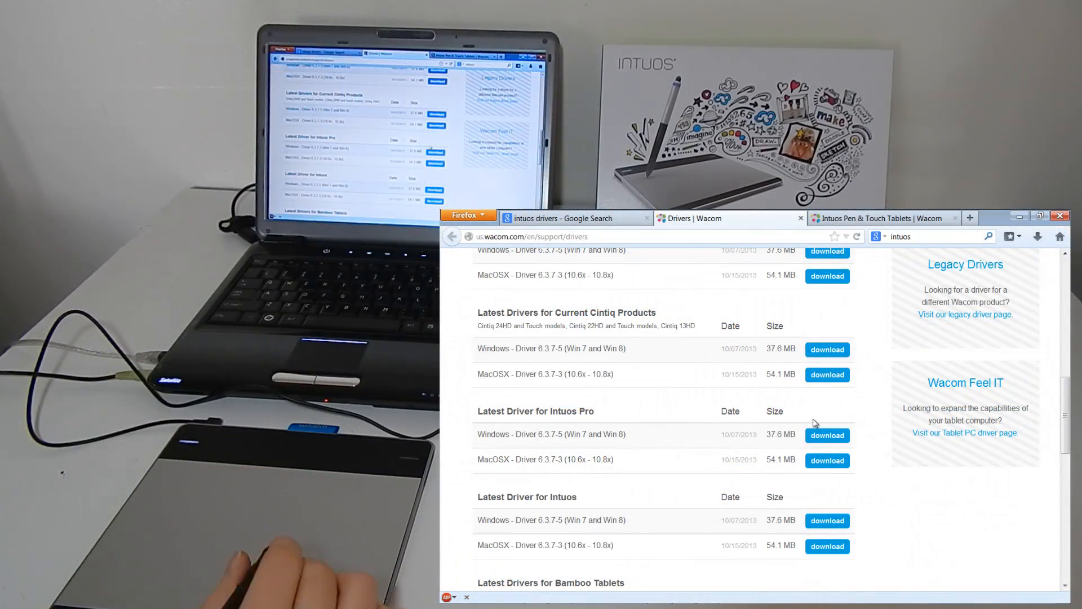
pyautogui.moveTo(726, 401)
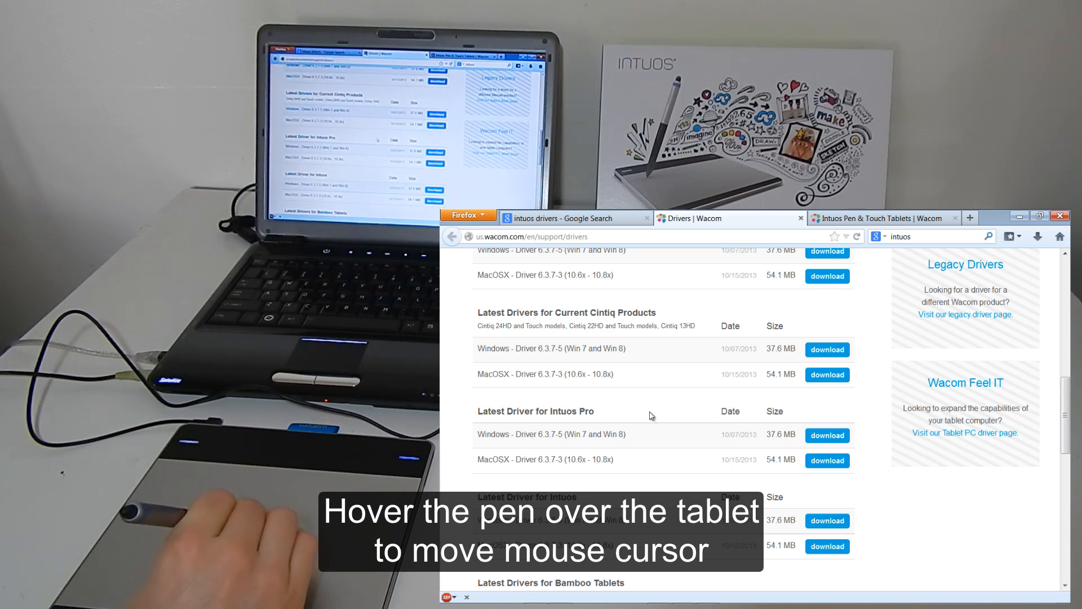
pyautogui.moveTo(667, 412)
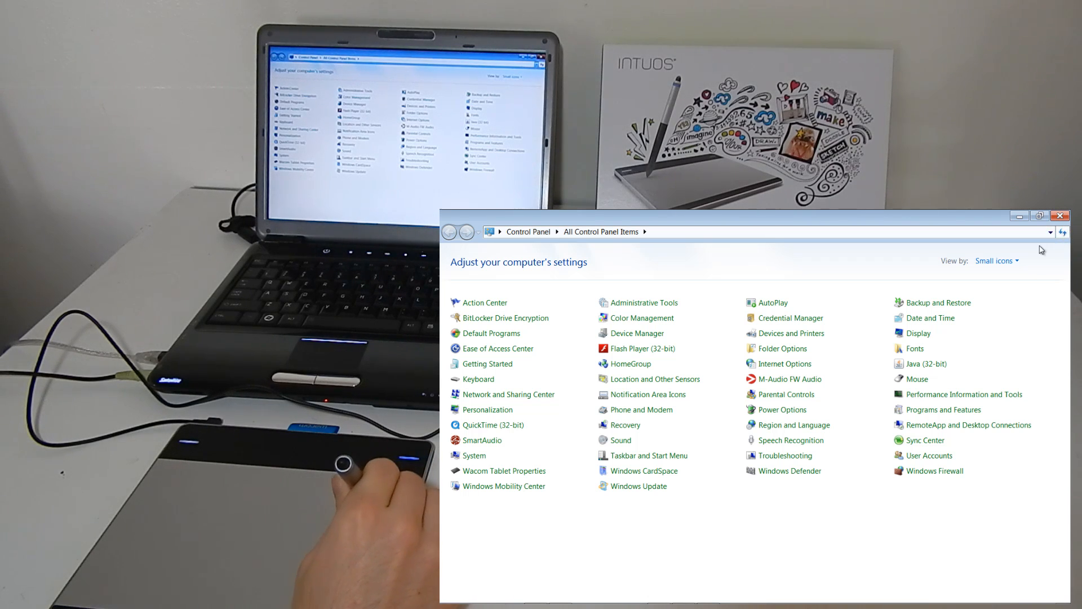
pyautogui.moveTo(1047, 271)
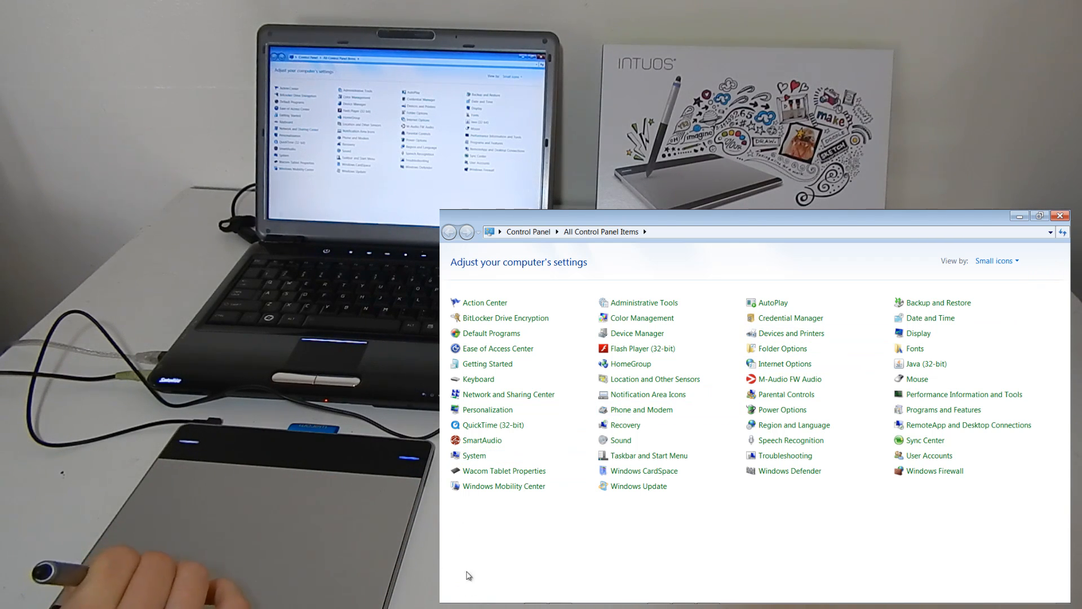
pyautogui.moveTo(490, 574)
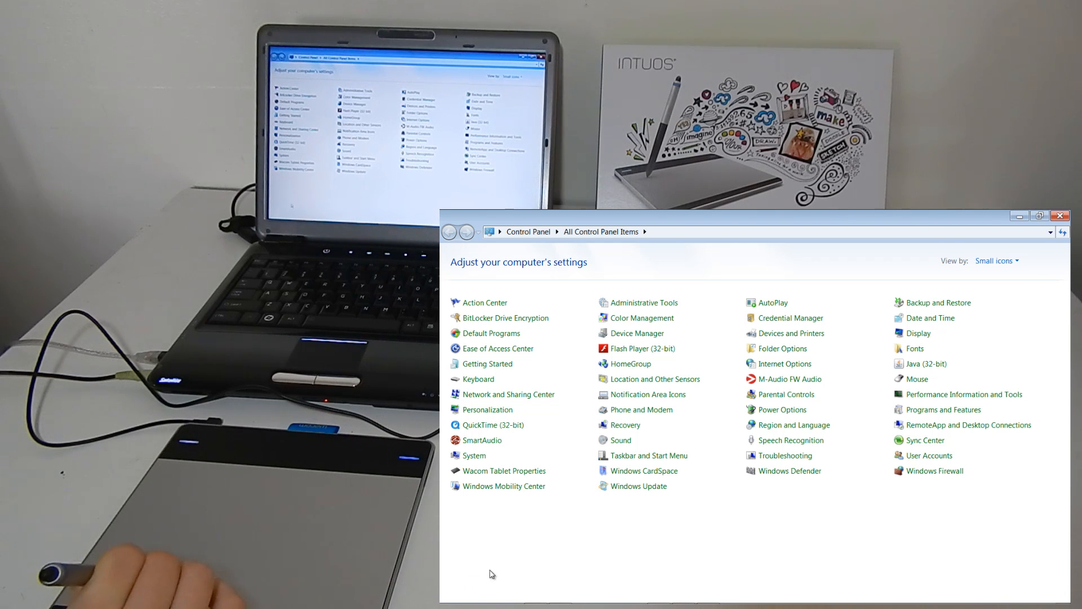
pyautogui.moveTo(474, 578)
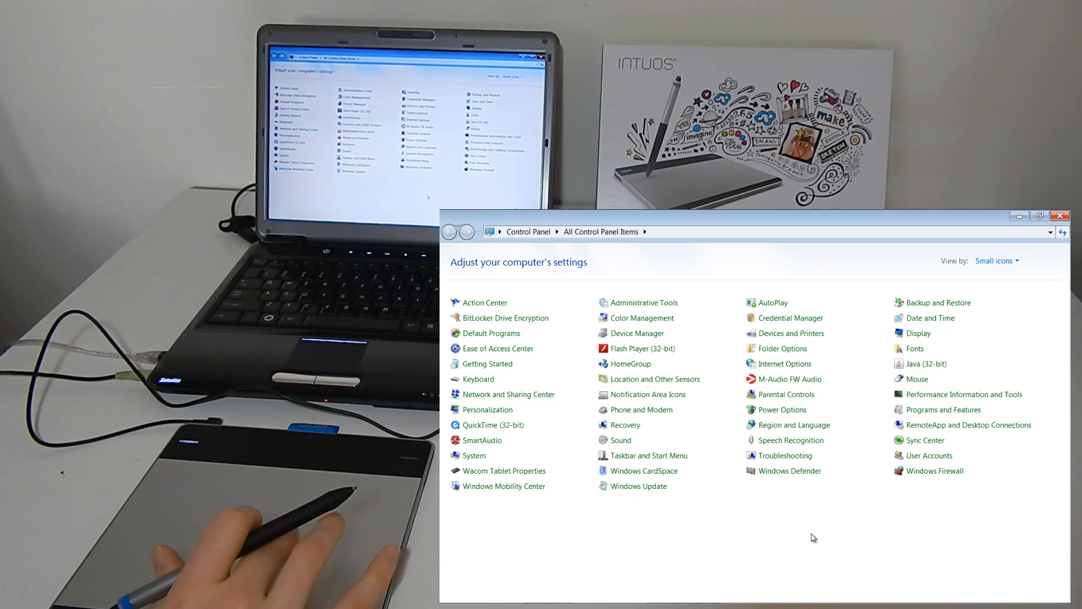
pyautogui.moveTo(748, 518)
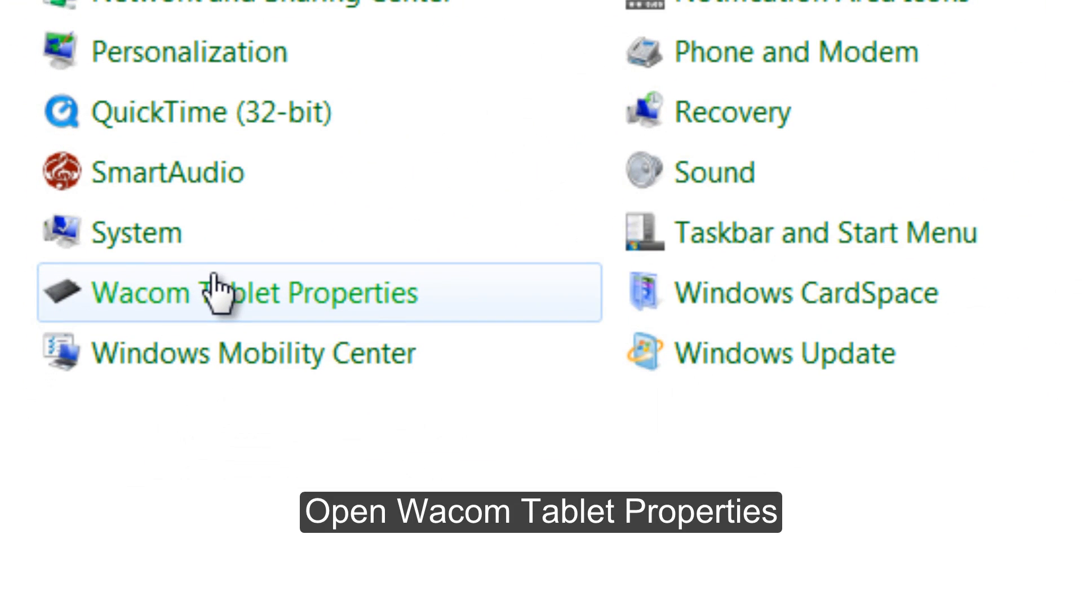
# - Launch Wacom Tablet Properties from the Control Panel items list
pyautogui.click(241, 291)
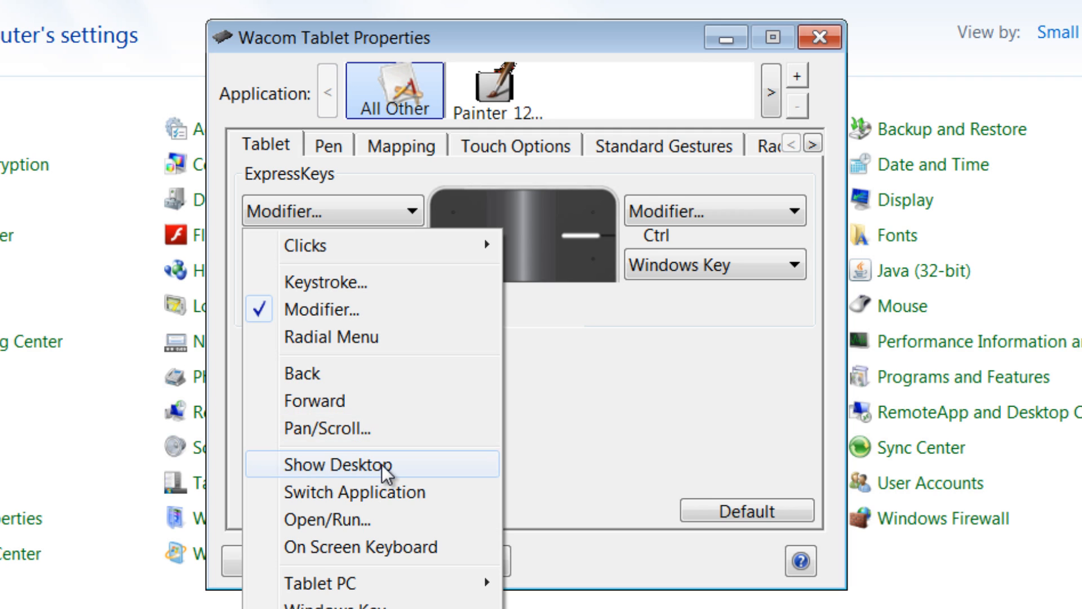
pyautogui.moveTo(322, 583)
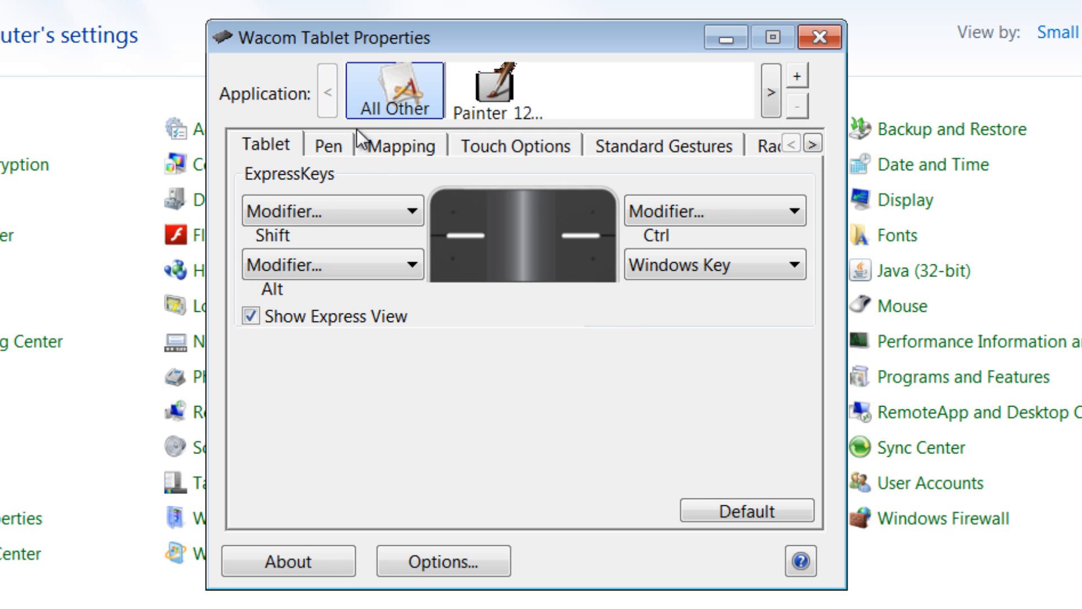
# - Show the Pen settings with eraser feel, tip feel and button assignments
pyautogui.click(329, 145)
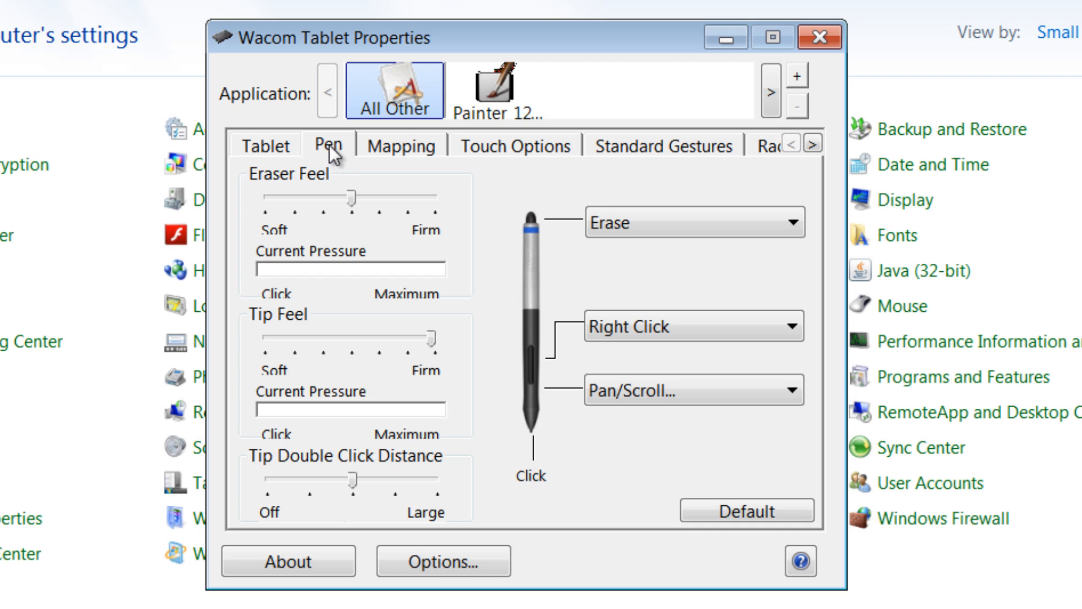
pyautogui.moveTo(330, 146)
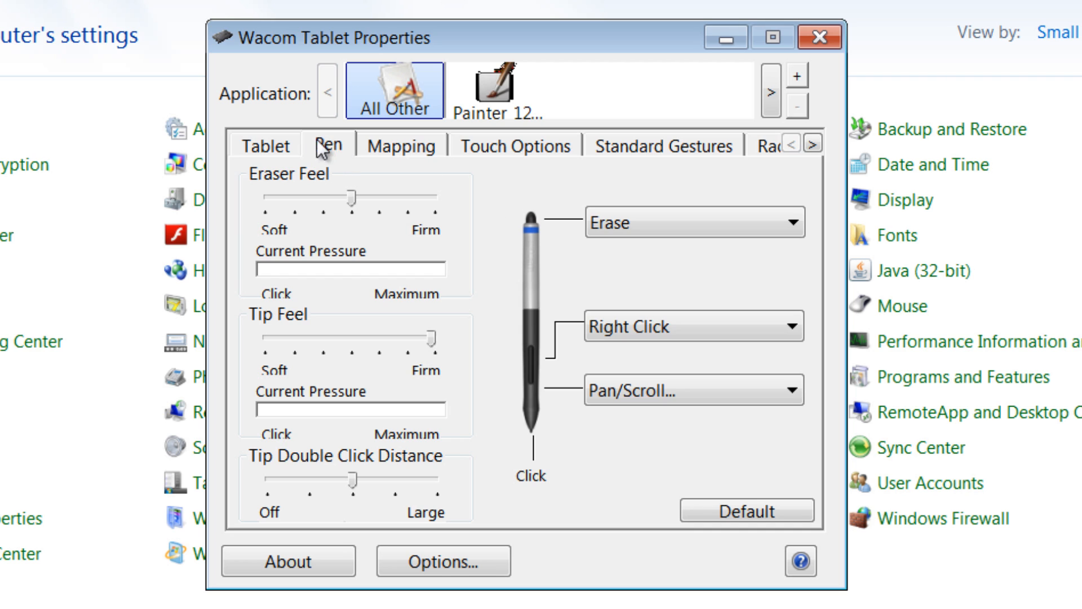
pyautogui.moveTo(502, 211)
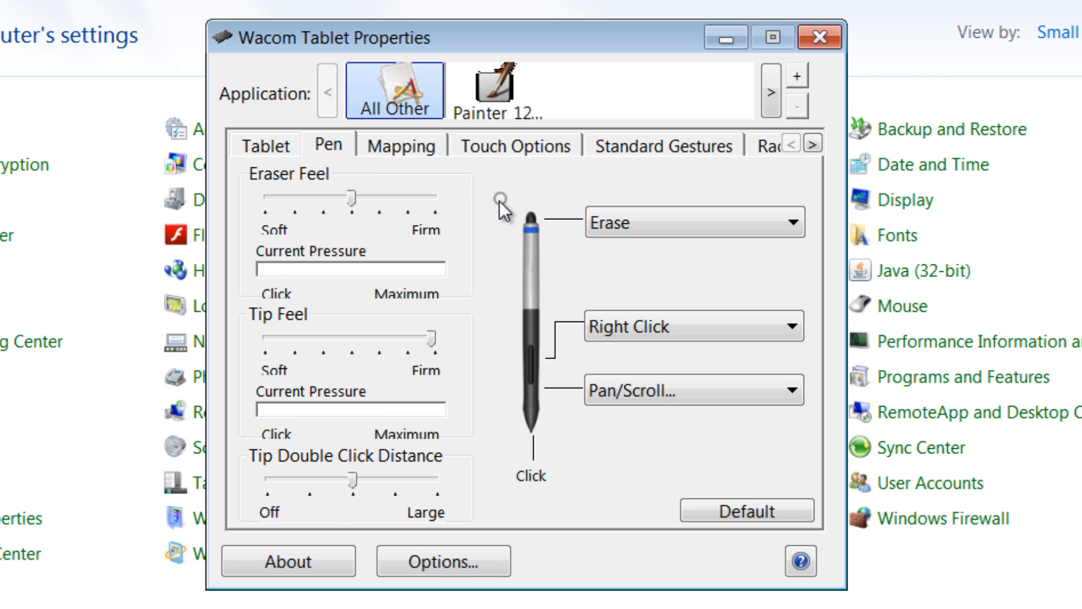
pyautogui.moveTo(507, 195)
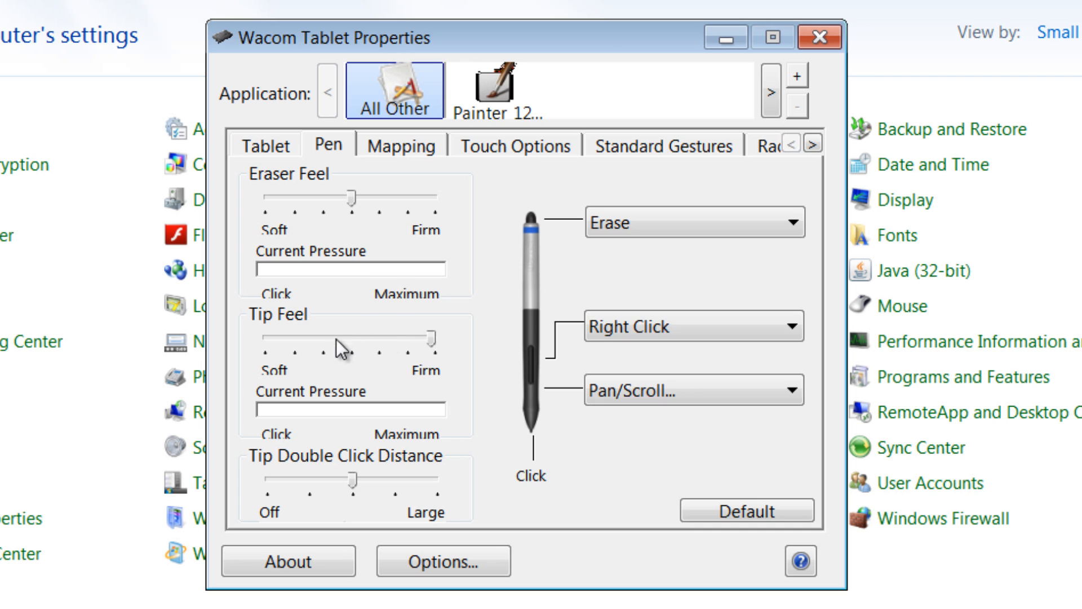
pyautogui.moveTo(338, 338); pyautogui.dragTo(432, 338)
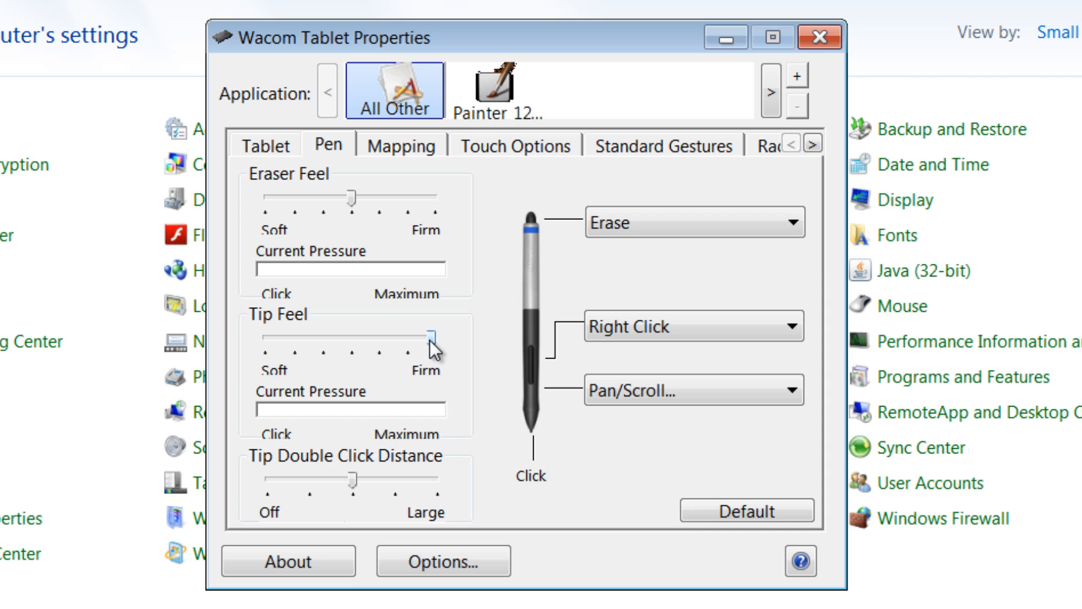
pyautogui.moveTo(433, 342)
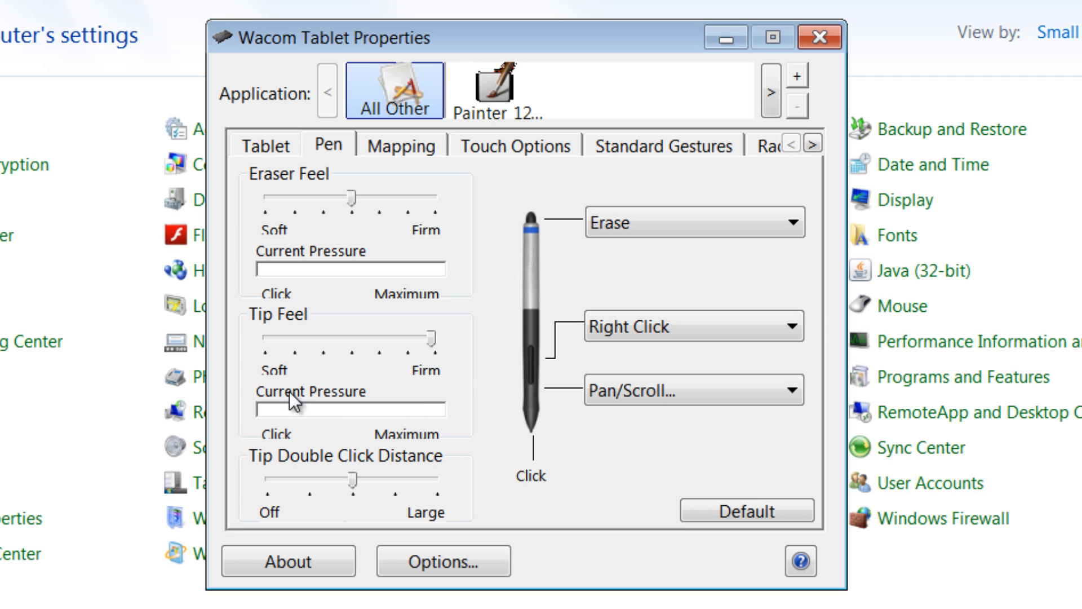
pyautogui.moveTo(485, 302)
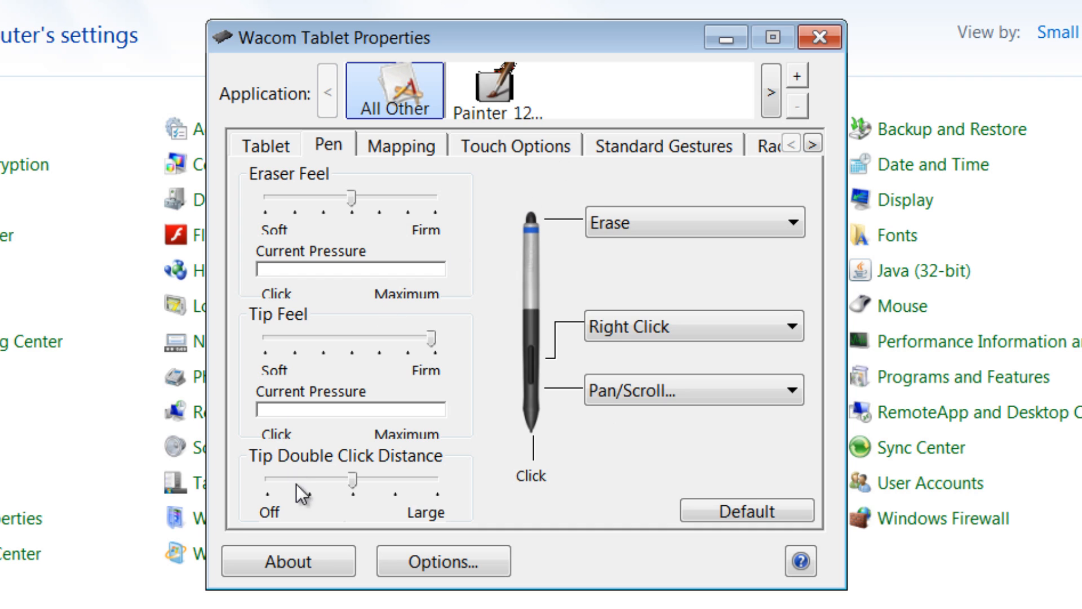
pyautogui.moveTo(631, 227)
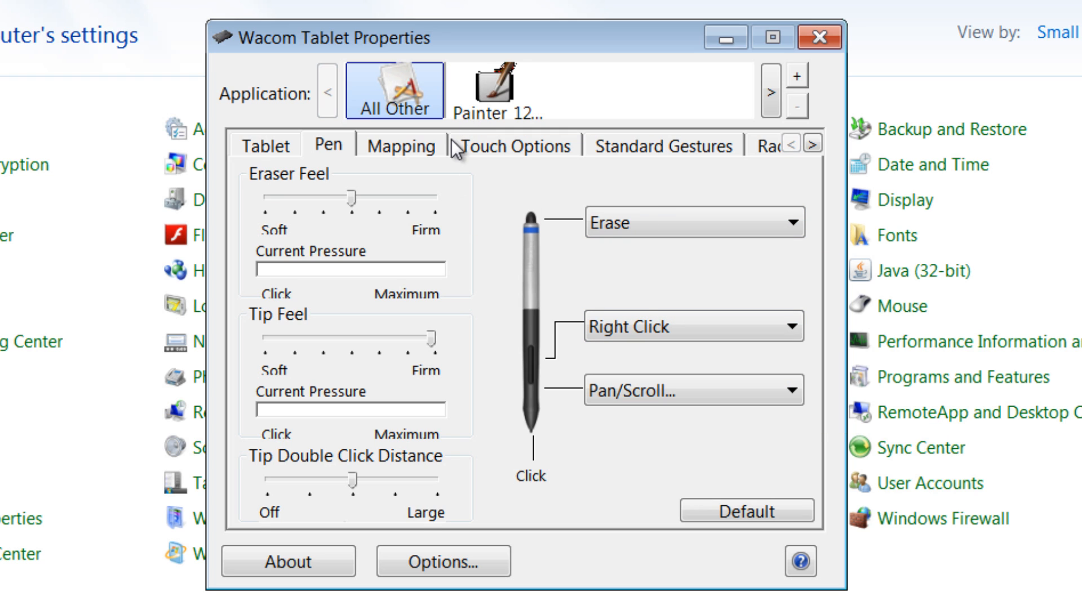
# - In the Mapping settings, switch off Use Windows Ink, keeping pen mode with full screen and tablet areas
pyautogui.click(400, 145)
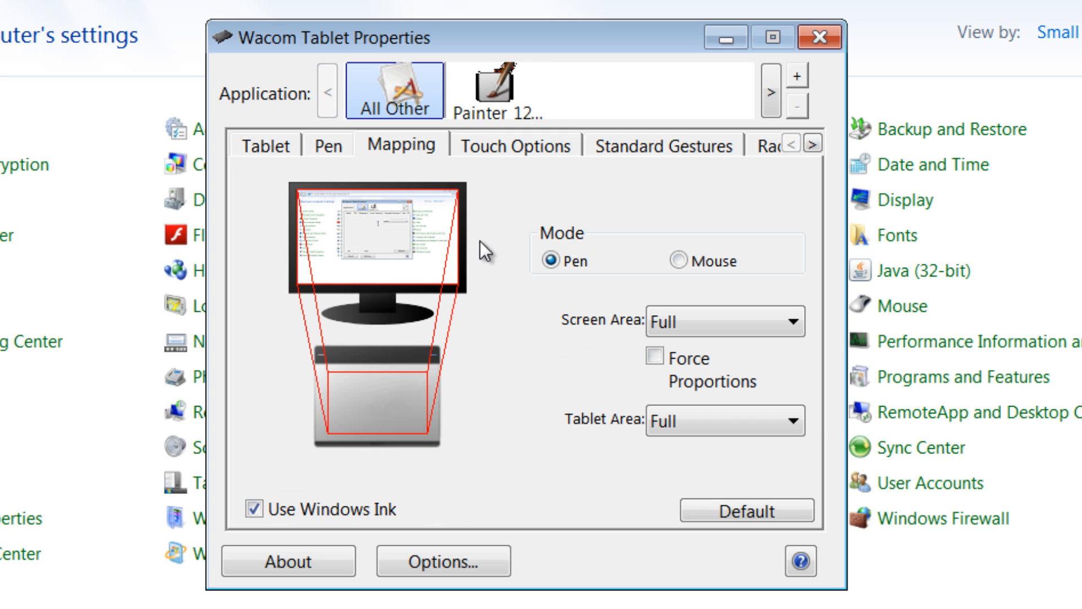
pyautogui.moveTo(503, 321)
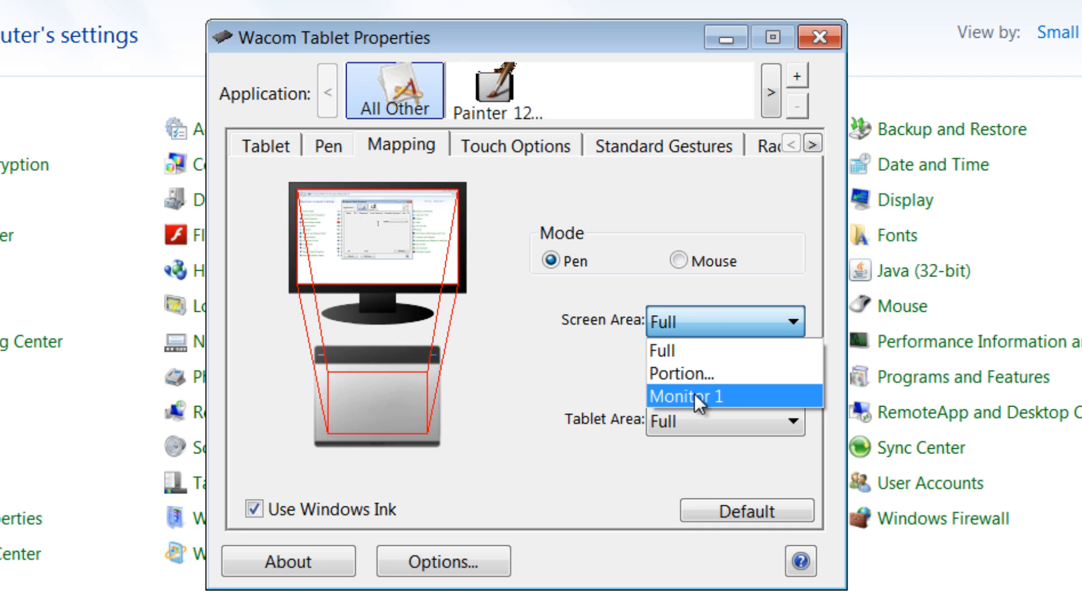
pyautogui.moveTo(684, 373)
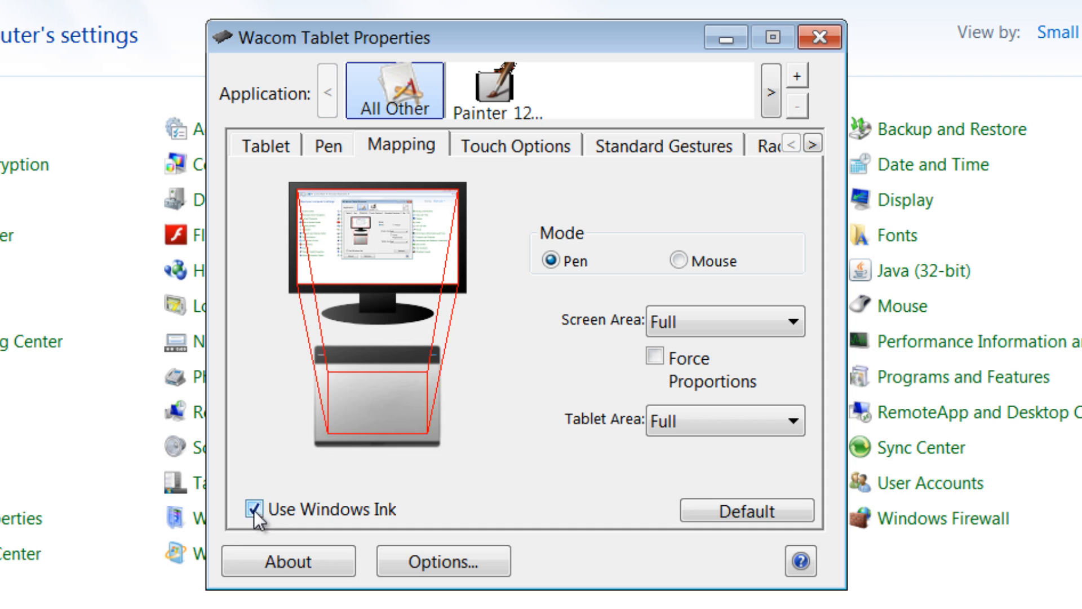
pyautogui.click(254, 509)
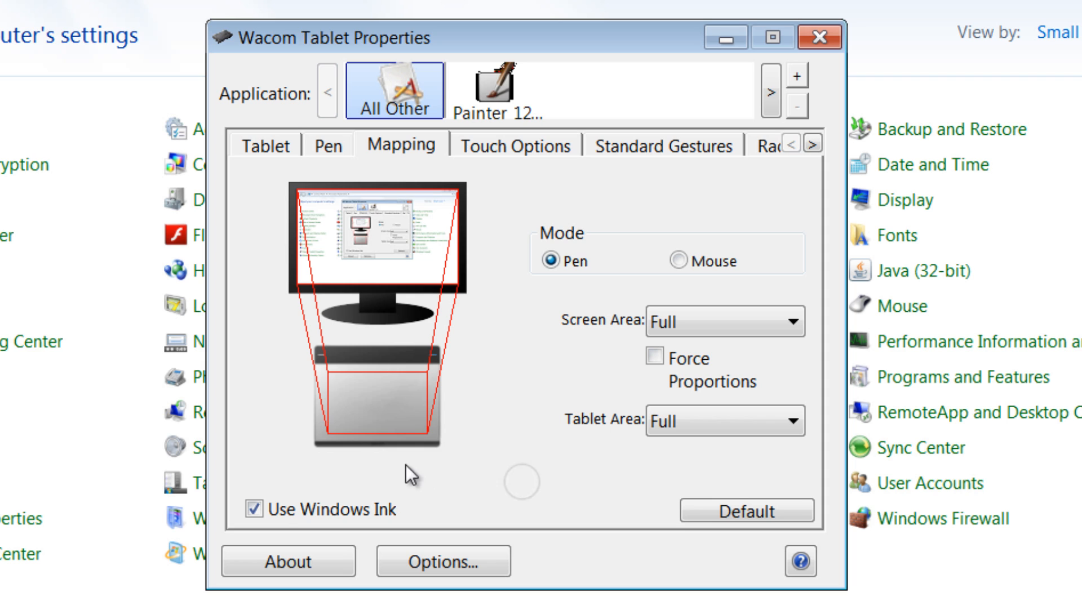
pyautogui.click(254, 510)
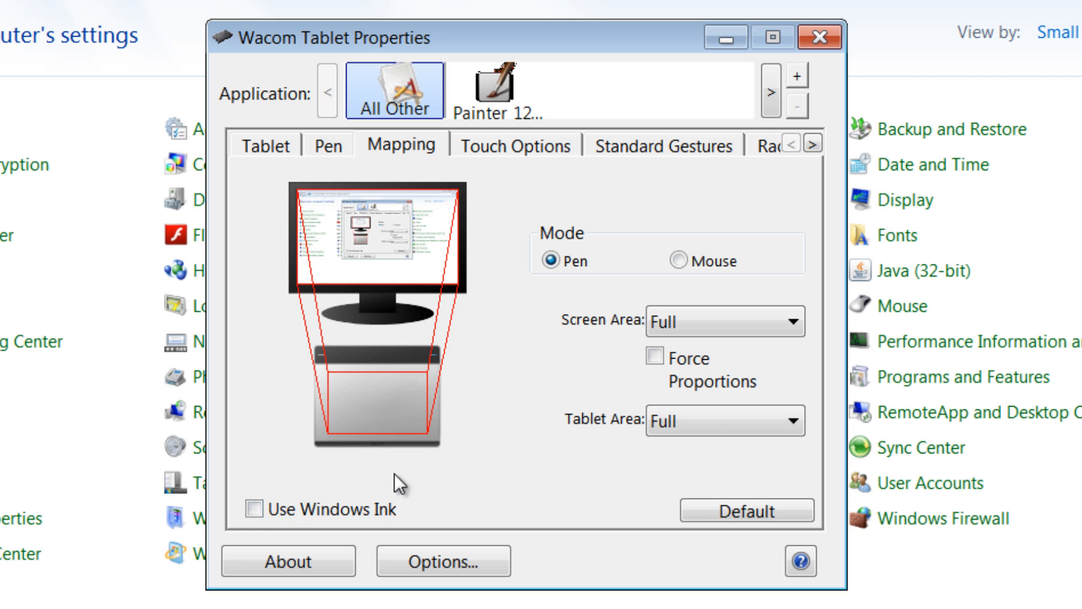
pyautogui.moveTo(514, 149)
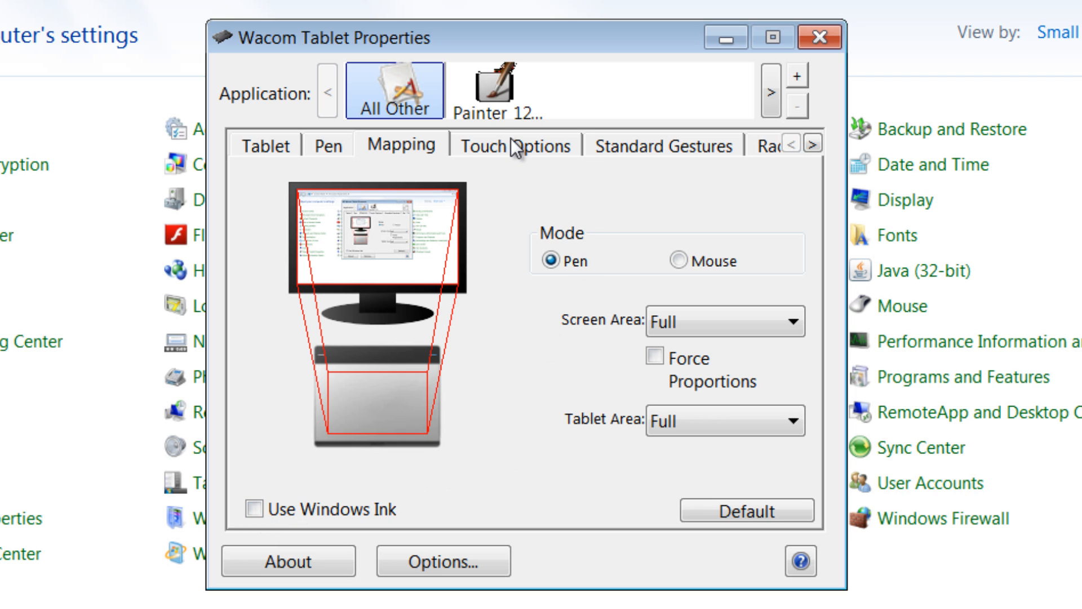
# - View the touch pointer speed settings, then the standard finger gestures page
pyautogui.click(514, 146)
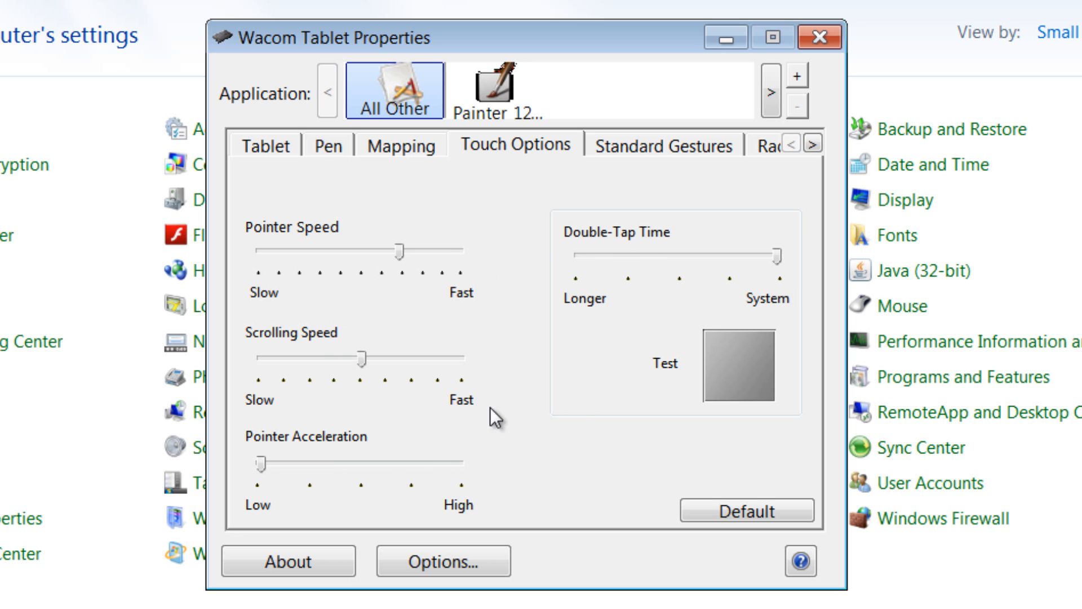
pyautogui.moveTo(370, 445)
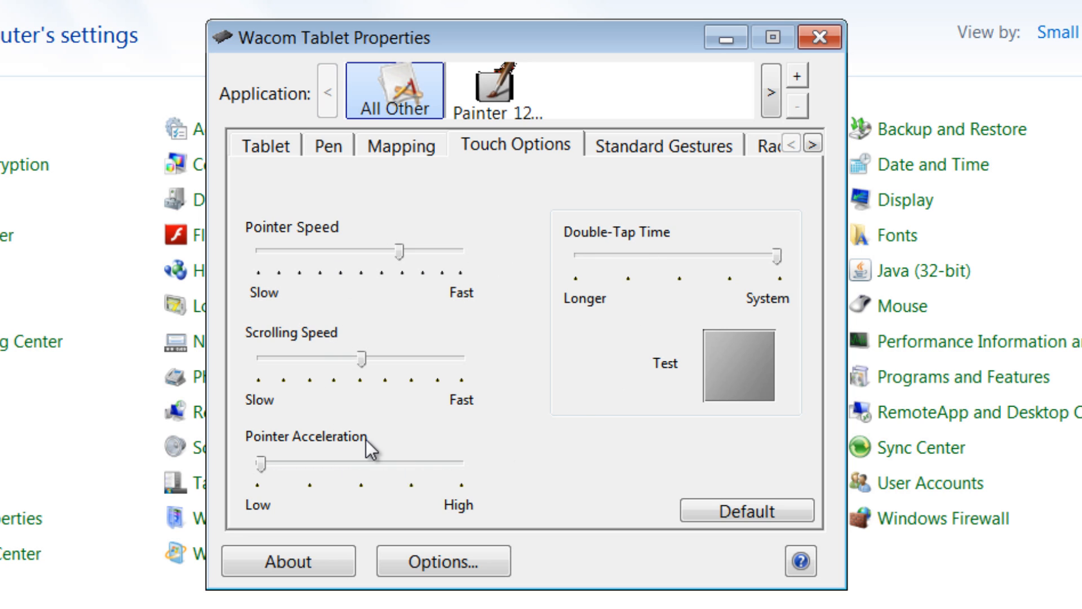
pyautogui.click(662, 145)
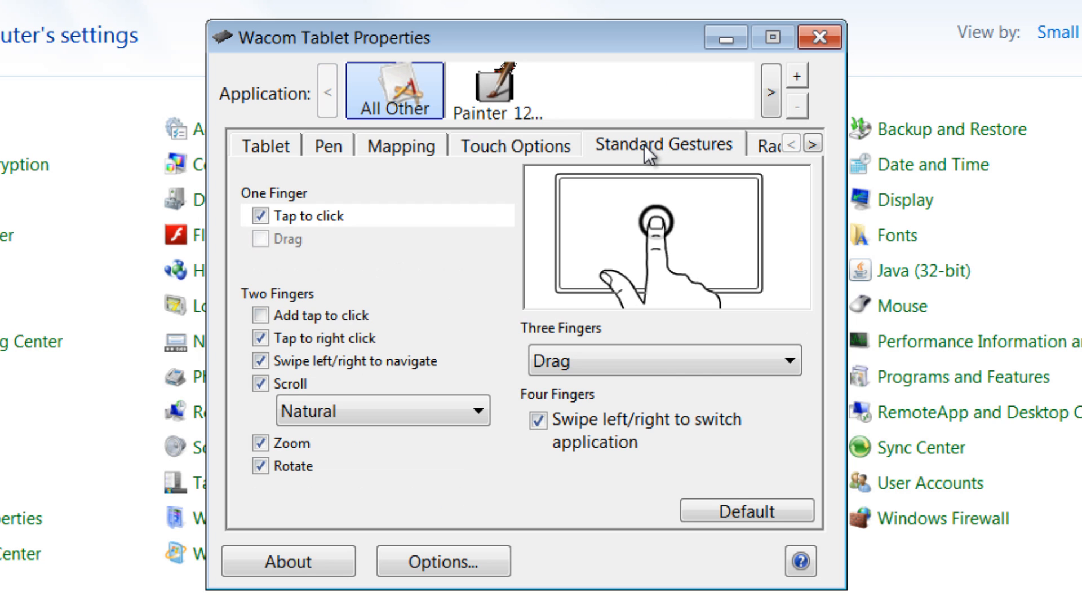
pyautogui.moveTo(522, 312)
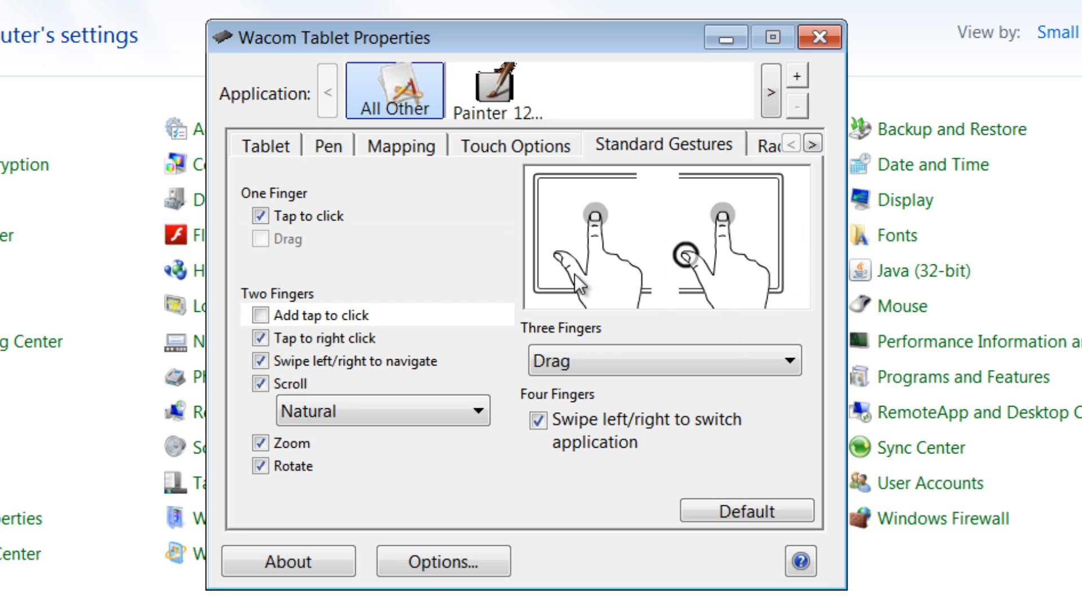
pyautogui.moveTo(643, 293)
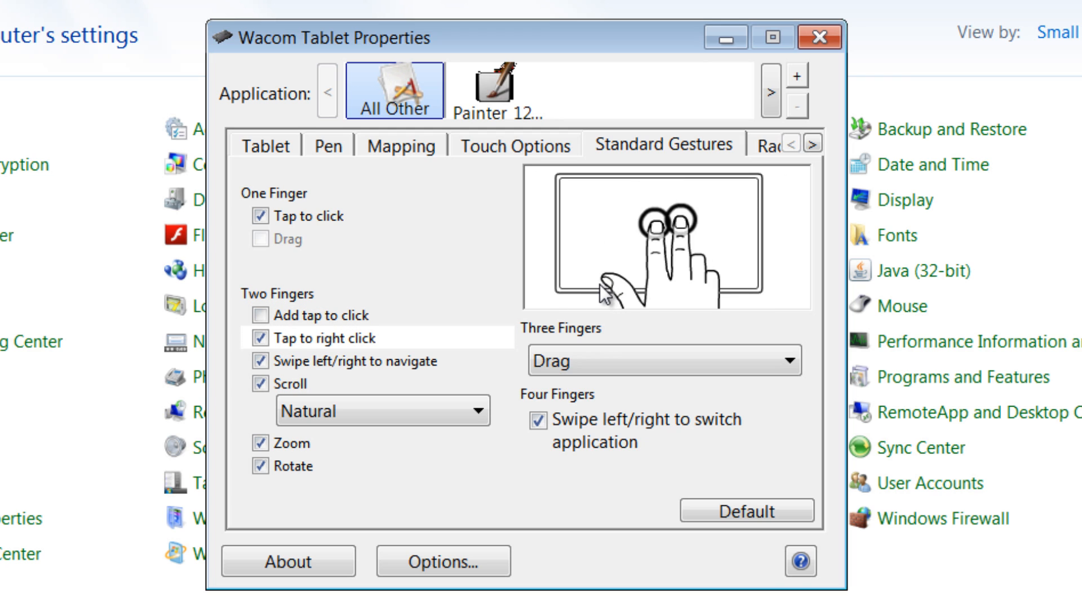
pyautogui.moveTo(666, 429)
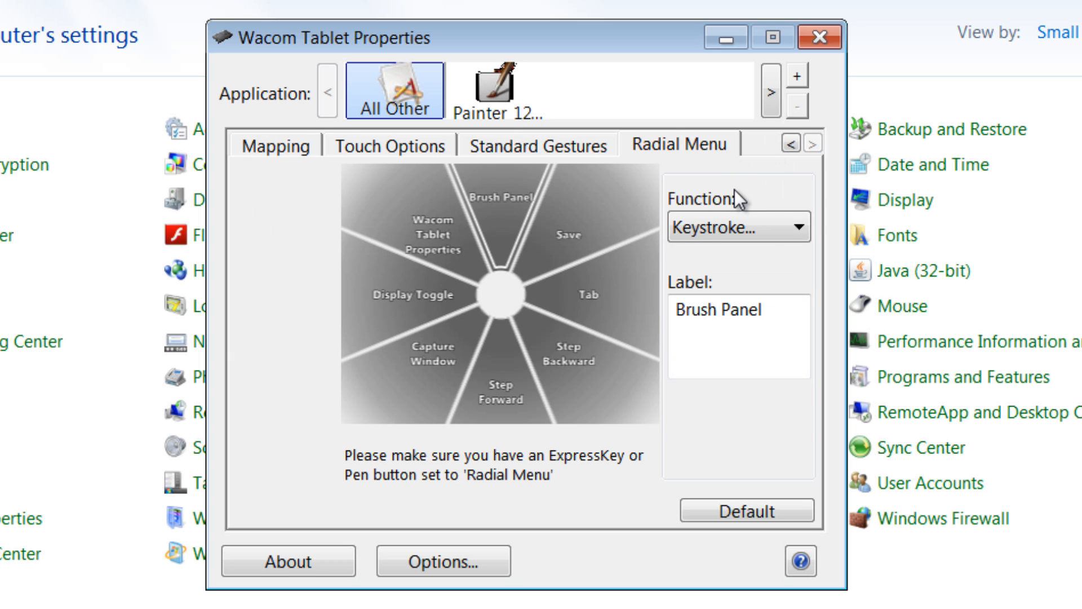
pyautogui.moveTo(597, 317)
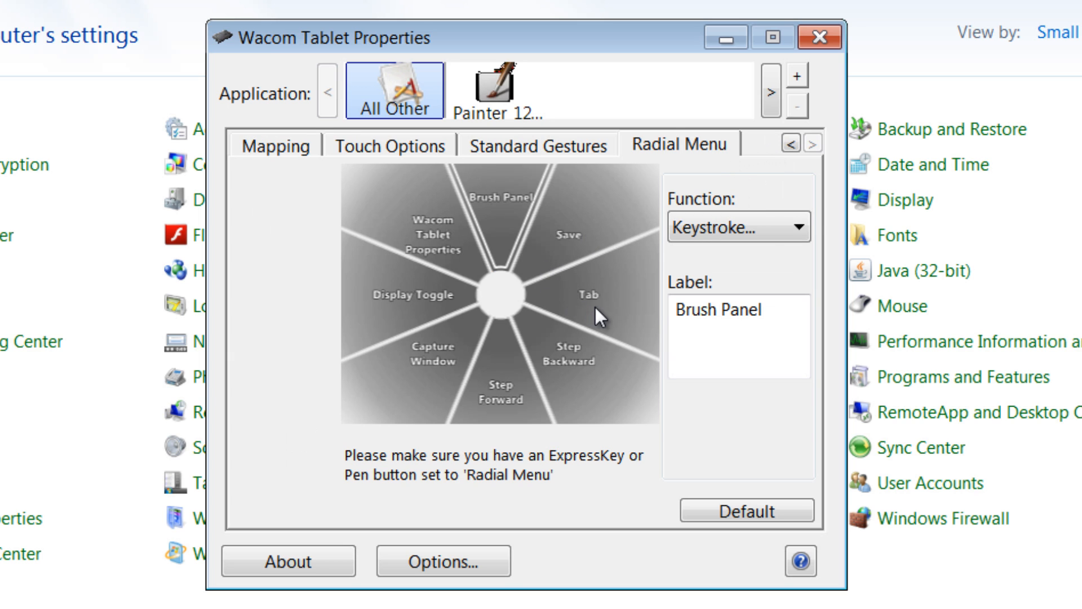
pyautogui.moveTo(433, 250)
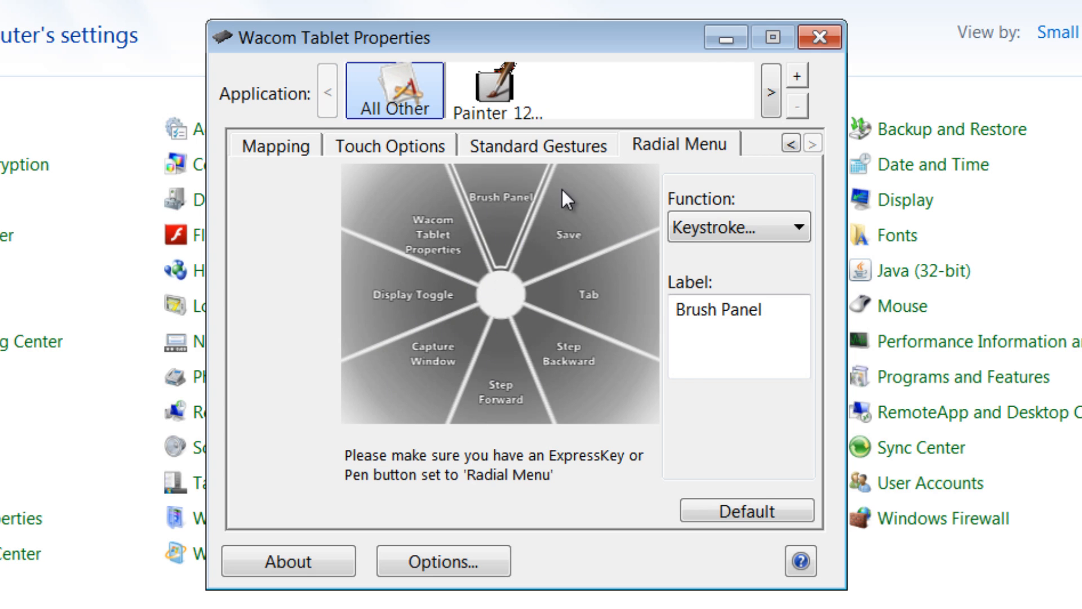
pyautogui.moveTo(759, 159)
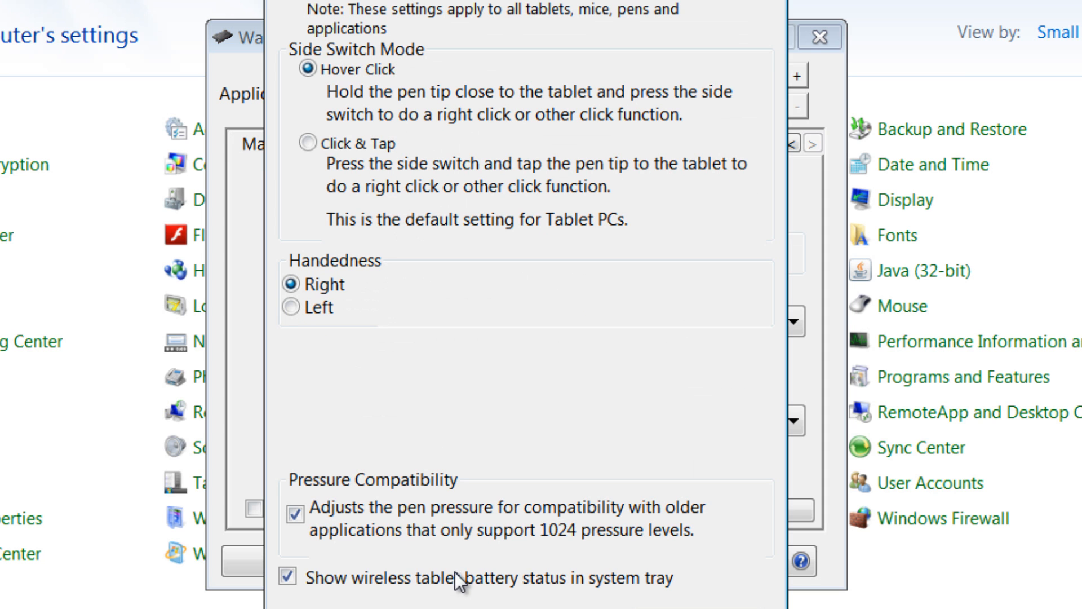
pyautogui.moveTo(401, 88)
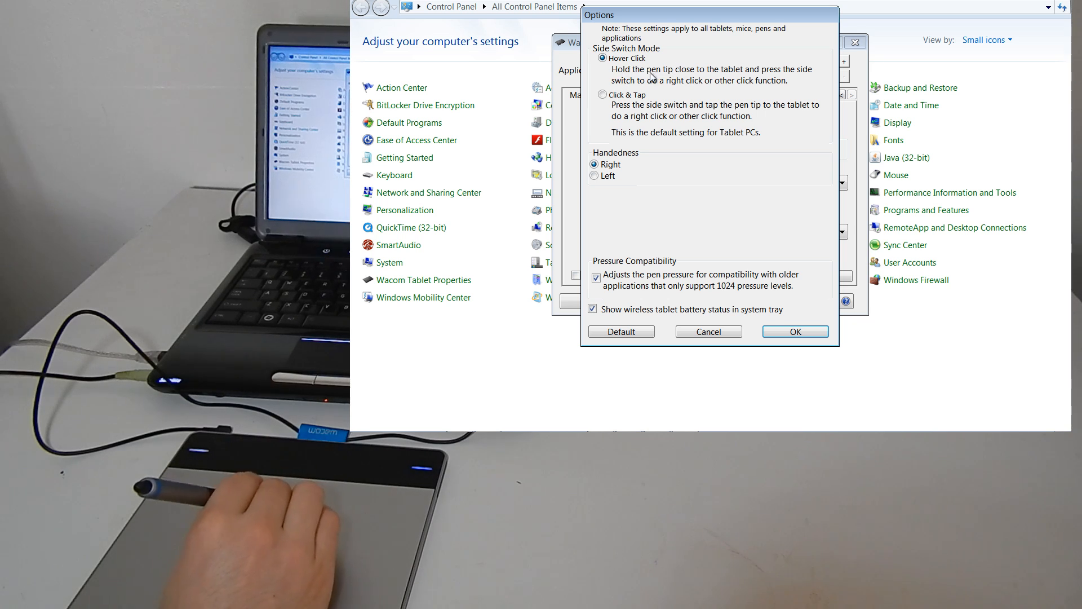
pyautogui.moveTo(690, 76)
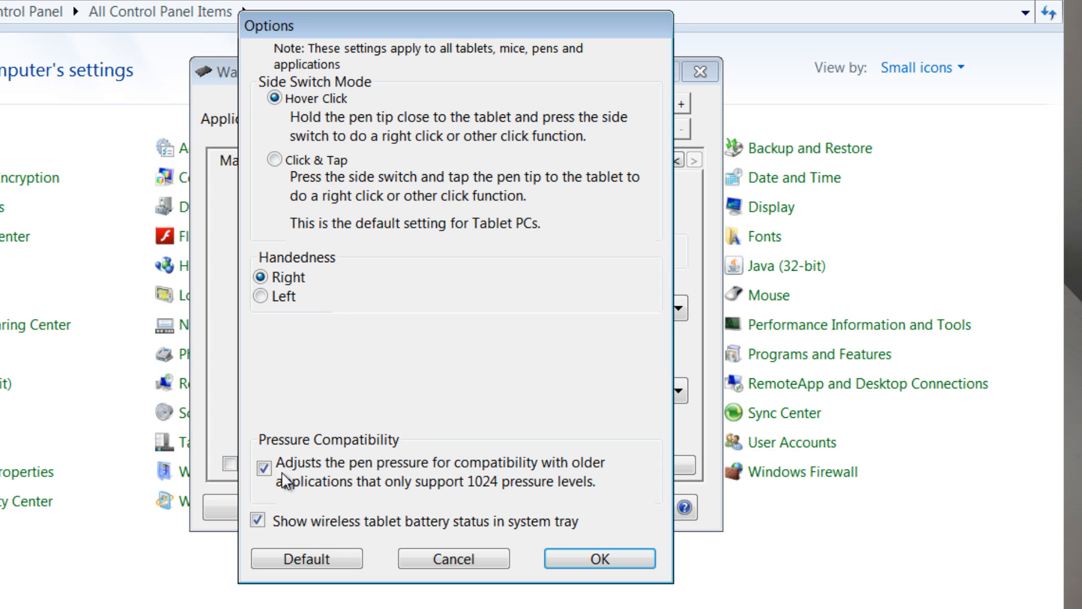
pyautogui.moveTo(443, 473)
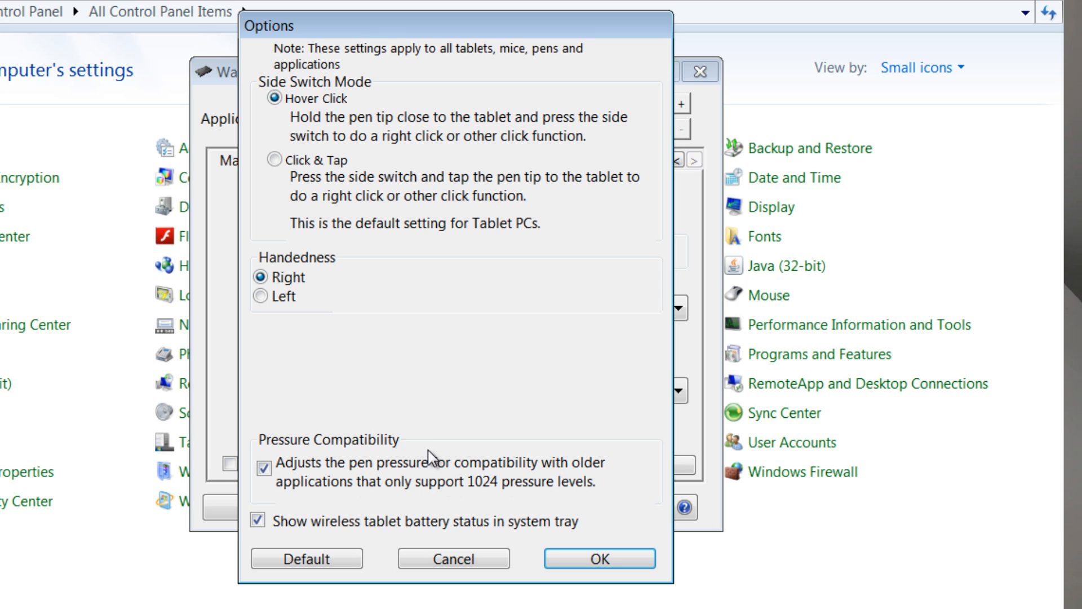
pyautogui.moveTo(378, 474)
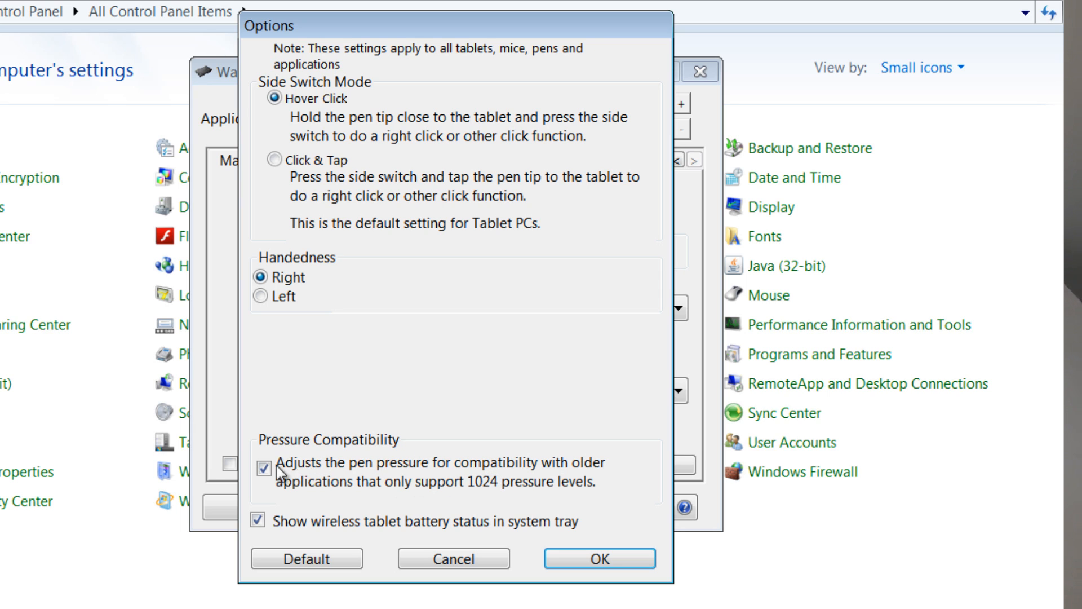
pyautogui.moveTo(408, 468)
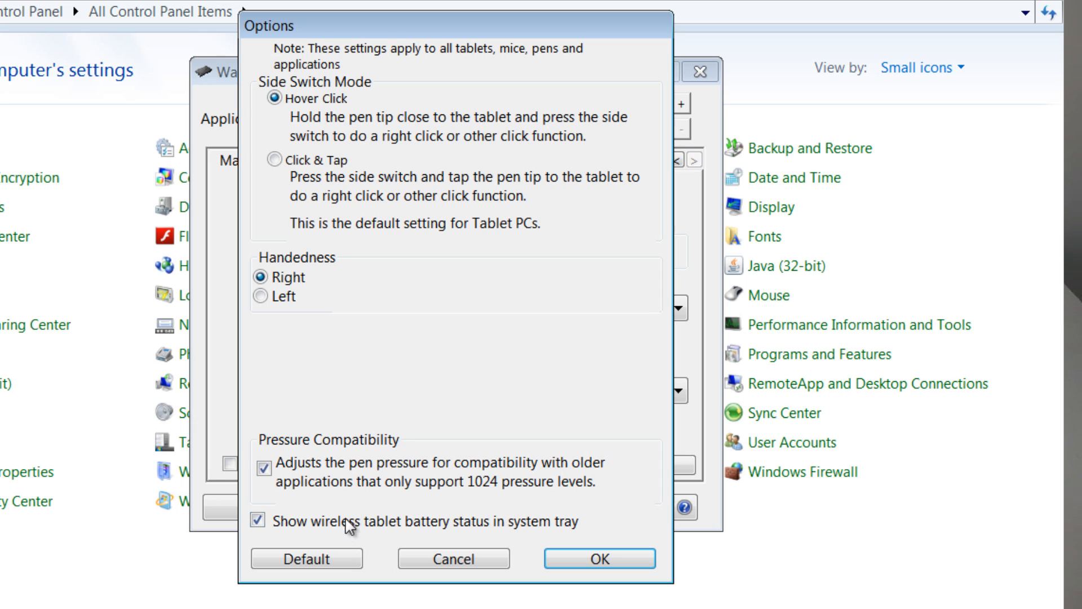
pyautogui.moveTo(431, 533)
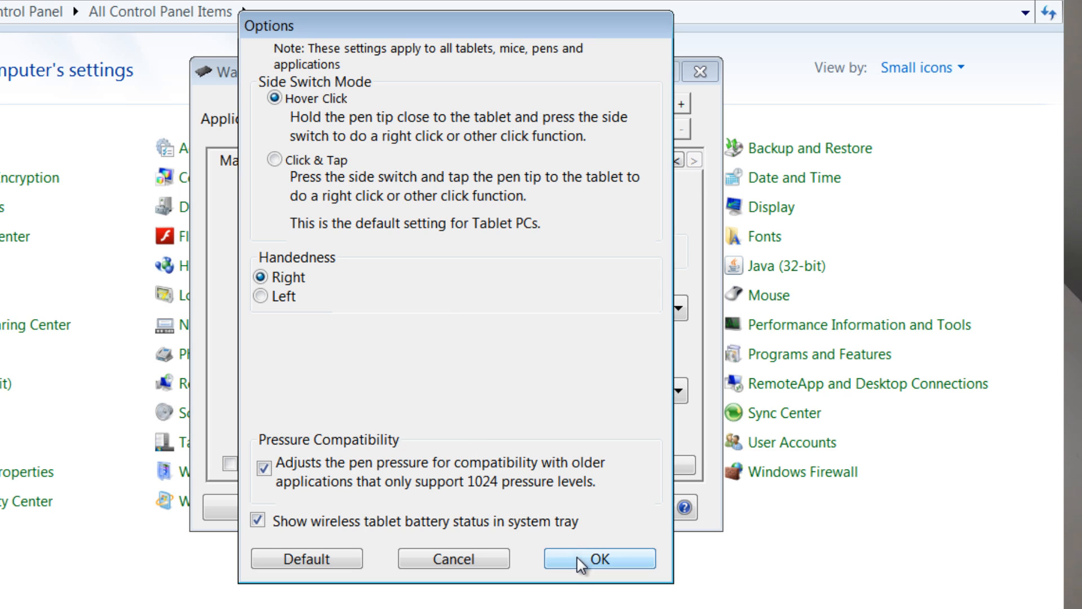
# - Accept the Options dialog and close Wacom Tablet Properties, returning to Corel Painter 12
pyautogui.click(598, 558)
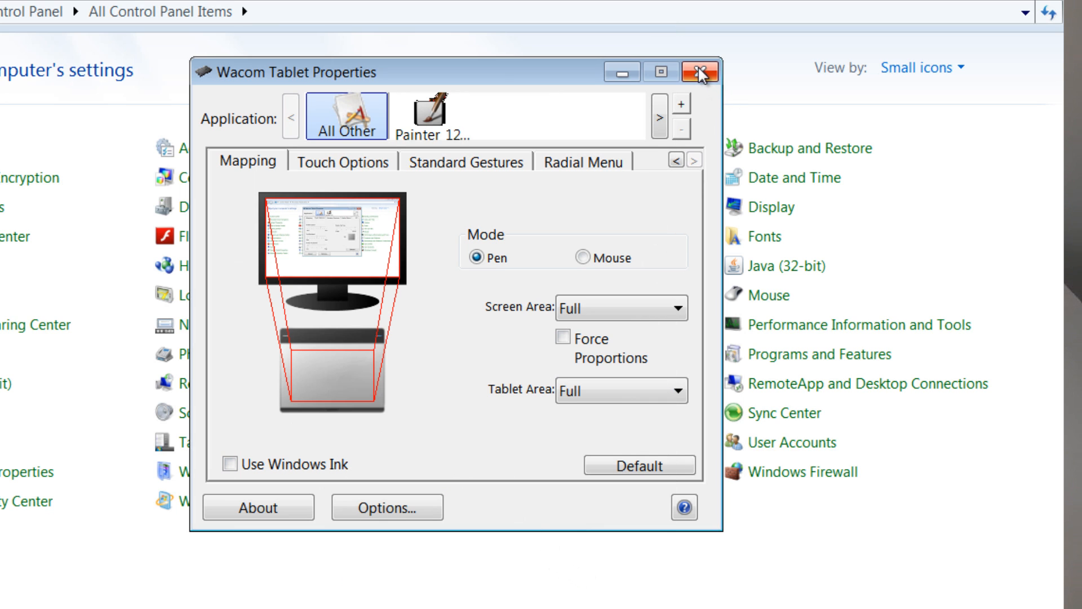
pyautogui.moveTo(703, 72)
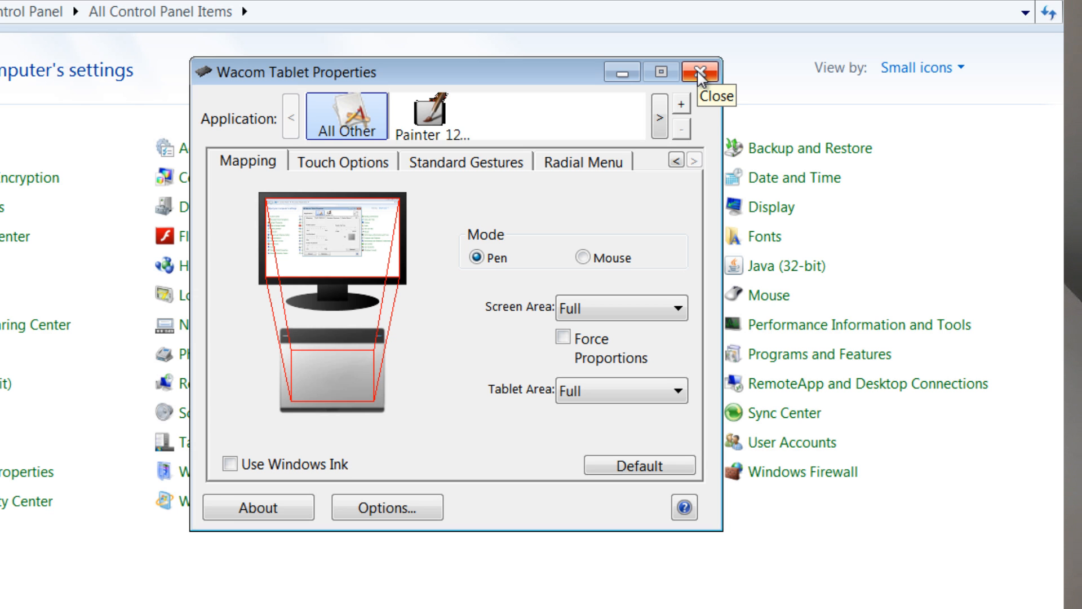
pyautogui.click(700, 71)
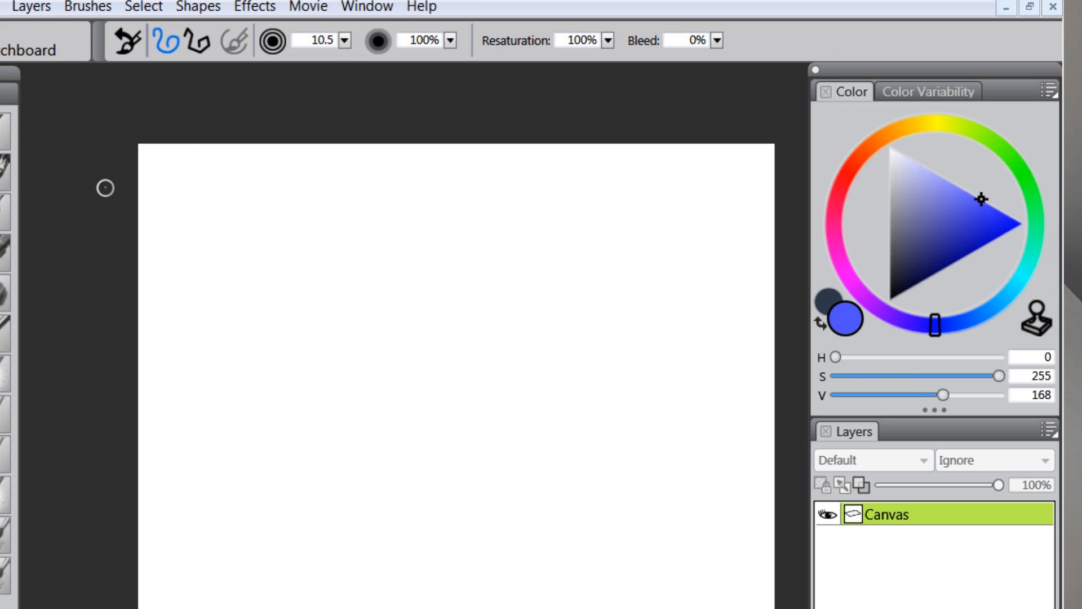
pyautogui.moveTo(508, 330)
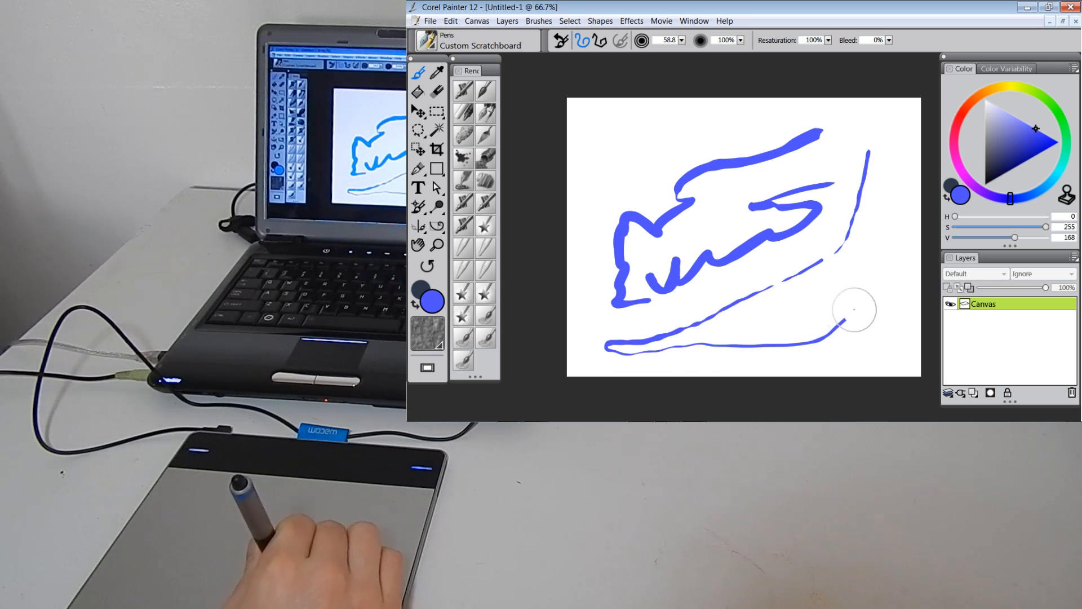
# - Paint a thick blue stroke and several winding orange strokes across the canvas with pen pressure
pyautogui.moveTo(841, 311); pyautogui.dragTo(621, 126)
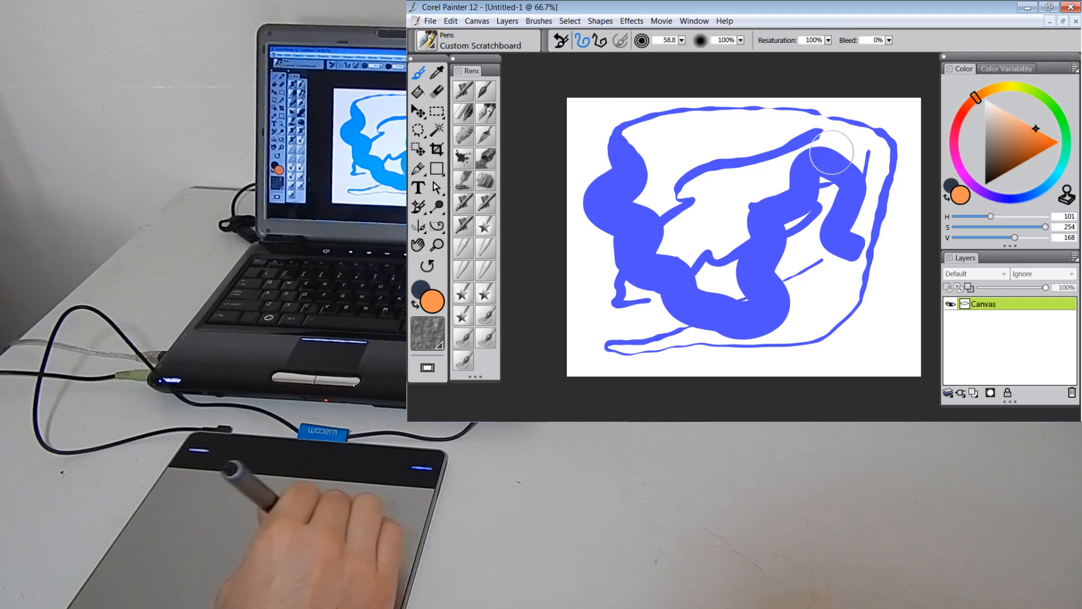
pyautogui.moveTo(835, 159); pyautogui.dragTo(745, 303)
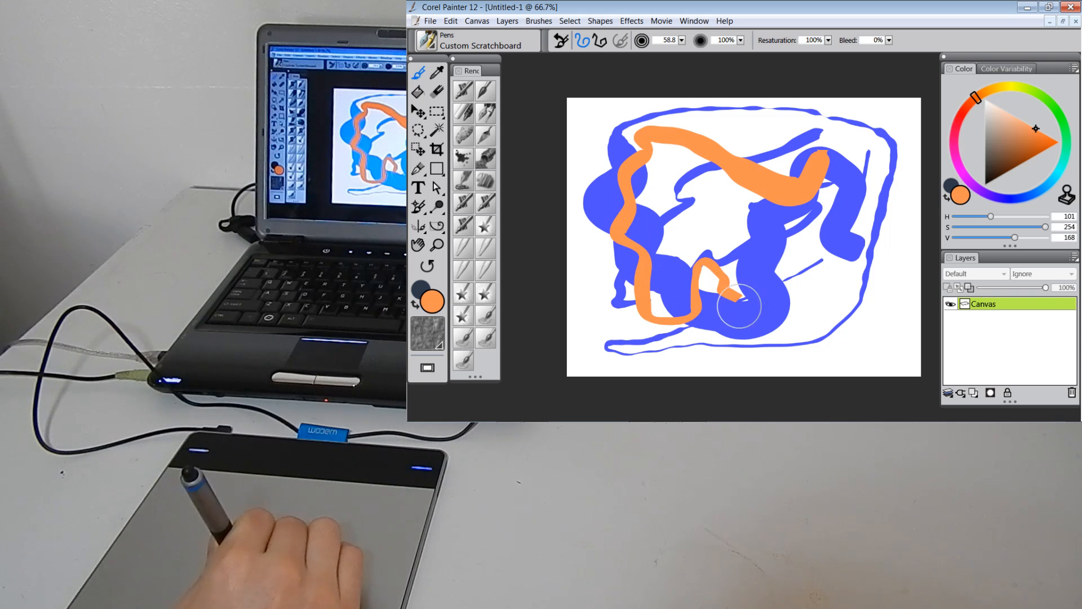
pyautogui.moveTo(741, 307); pyautogui.dragTo(862, 162)
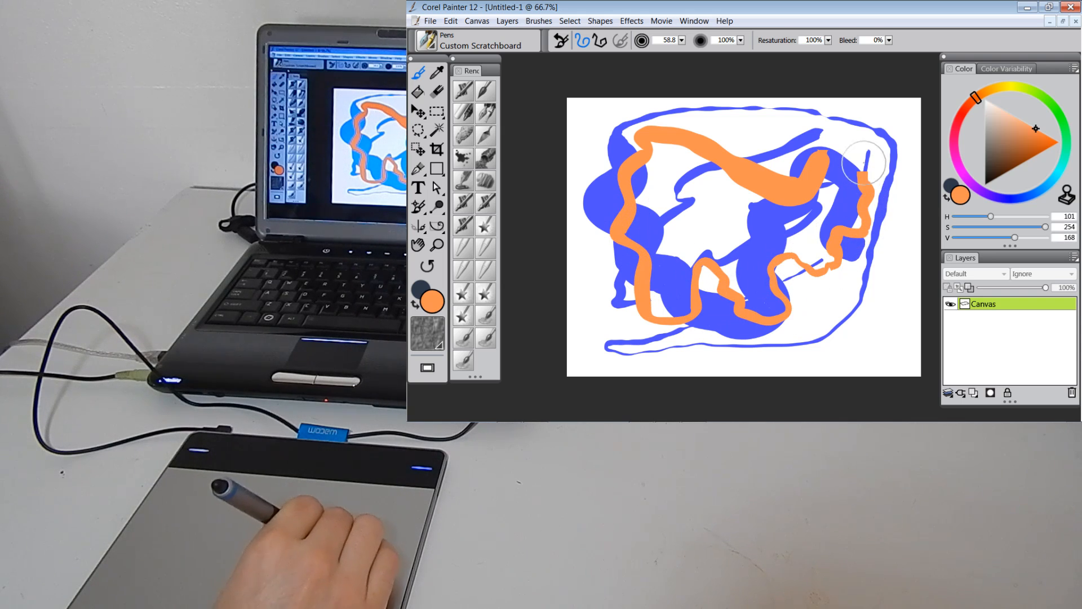
pyautogui.moveTo(863, 163); pyautogui.dragTo(787, 348)
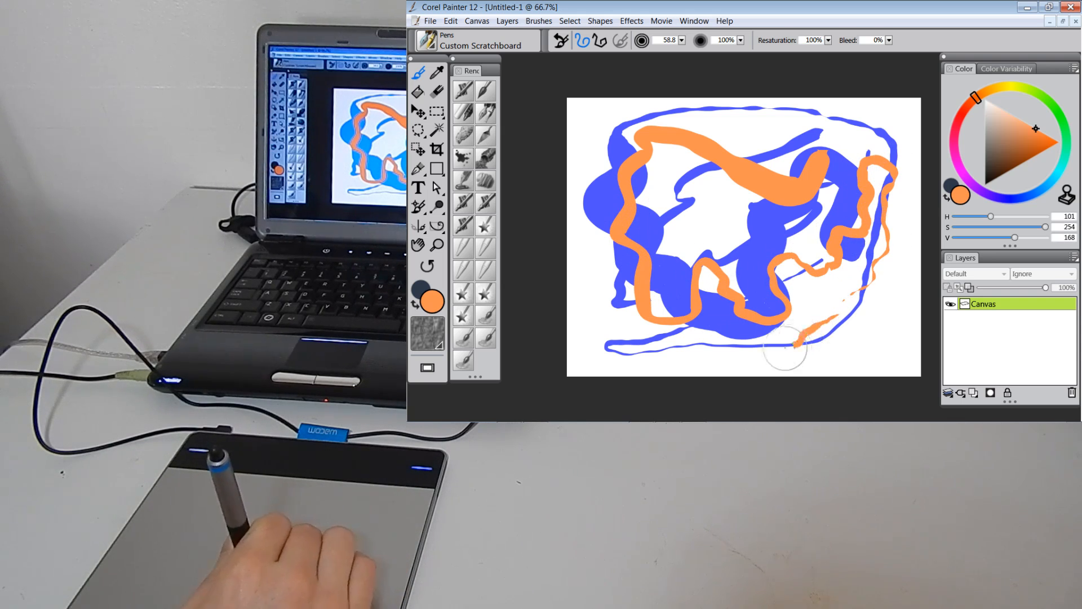
pyautogui.moveTo(787, 352); pyautogui.dragTo(590, 266)
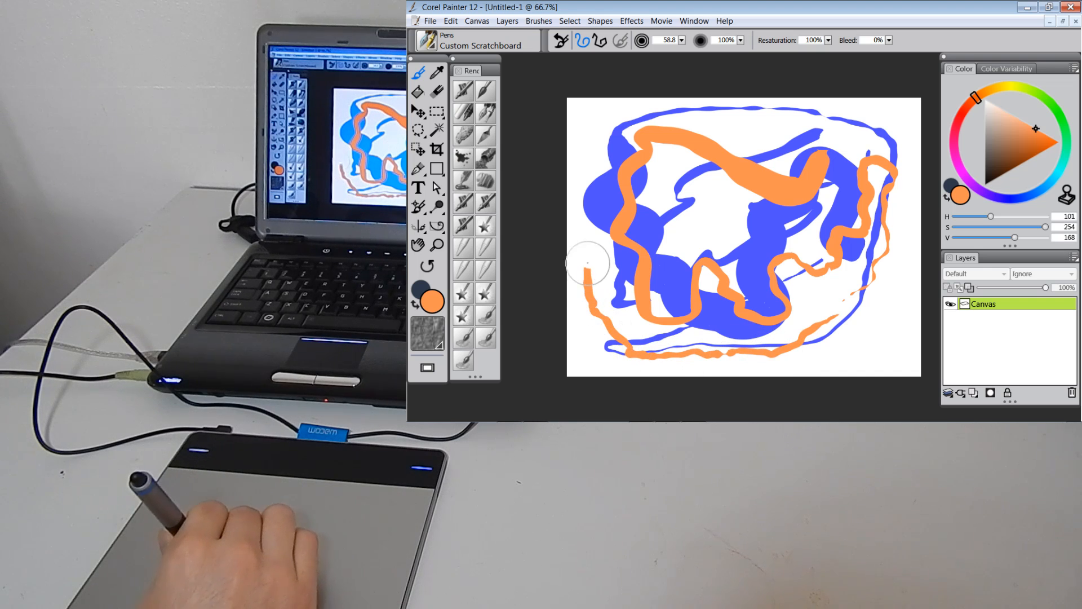
pyautogui.moveTo(587, 263); pyautogui.dragTo(814, 311)
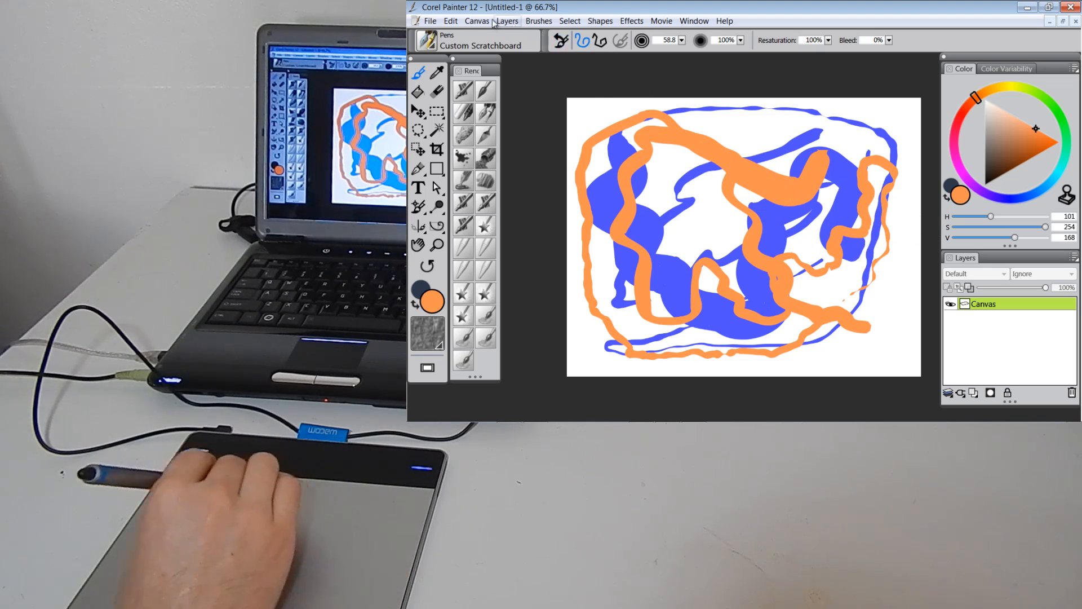
# - In Edit > Preferences > General, tick Enable Multi-Touch for the Wacom device
pyautogui.click(429, 21)
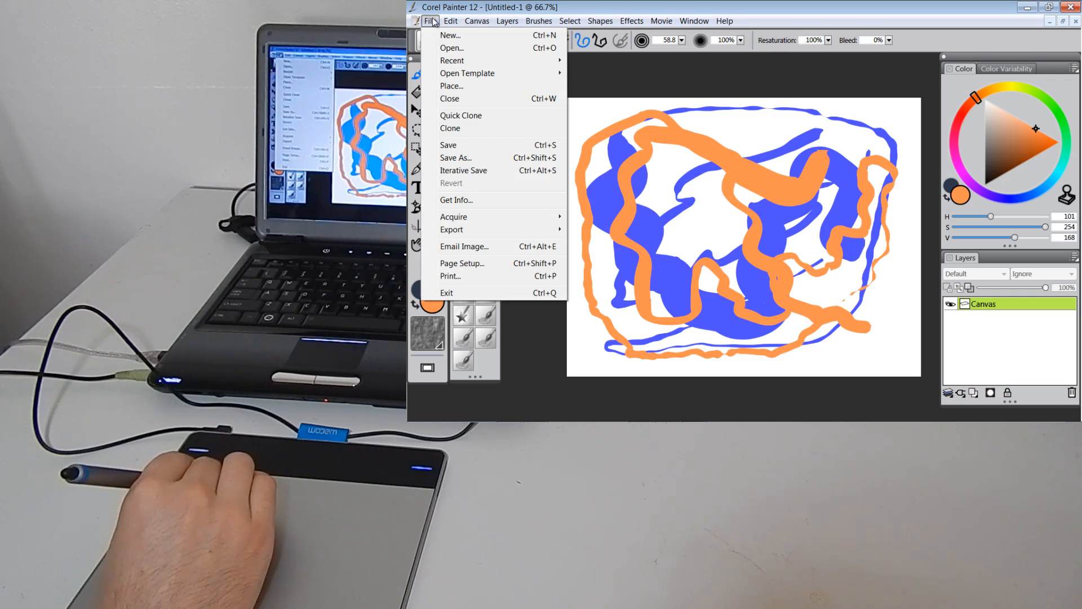
pyautogui.click(70, 33)
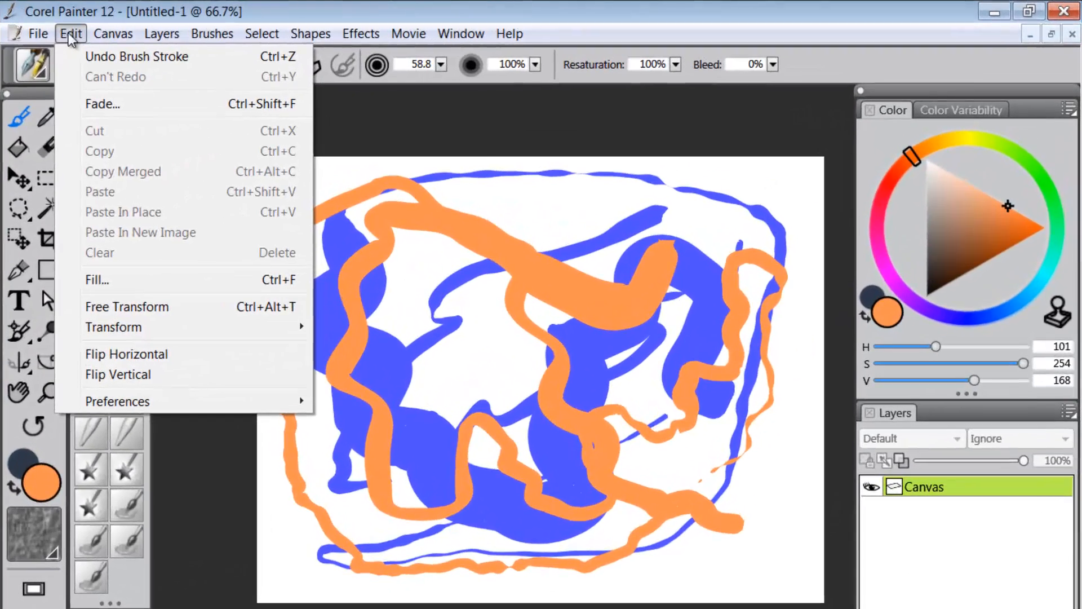
pyautogui.moveTo(117, 401)
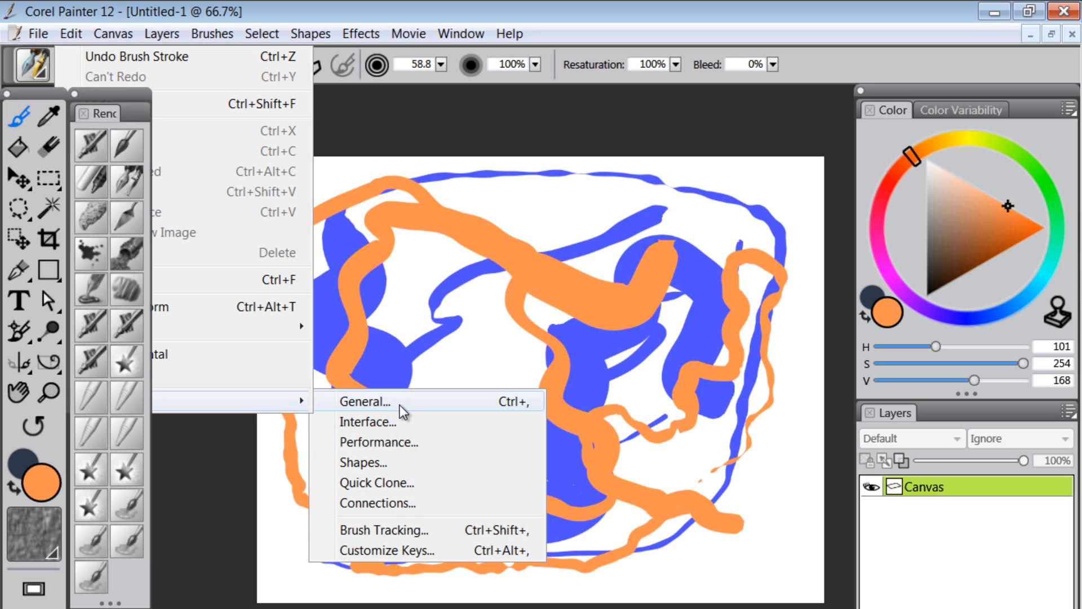
pyautogui.click(365, 401)
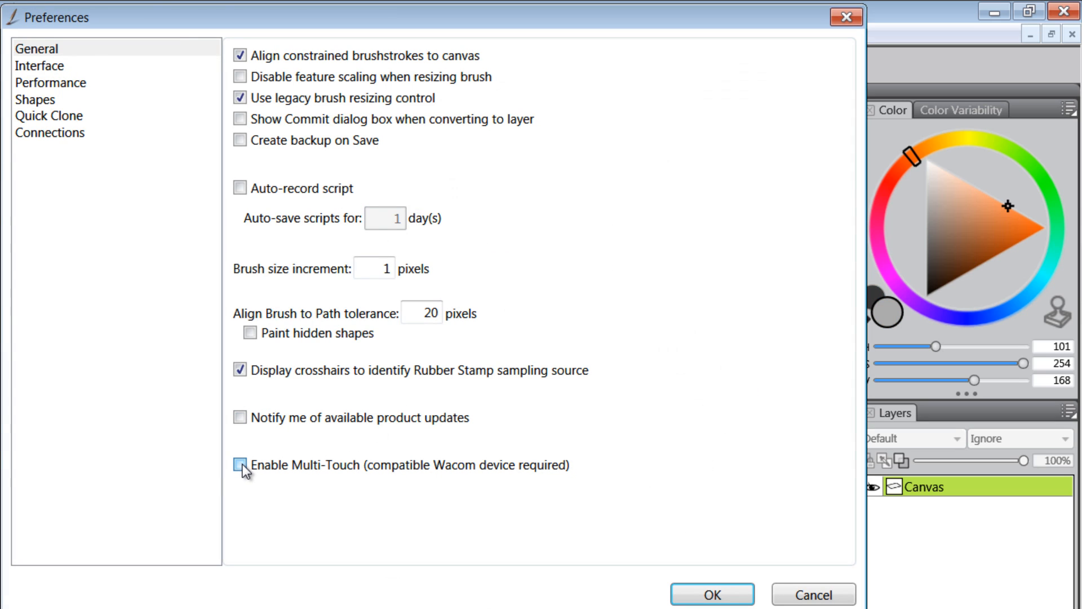
pyautogui.click(239, 463)
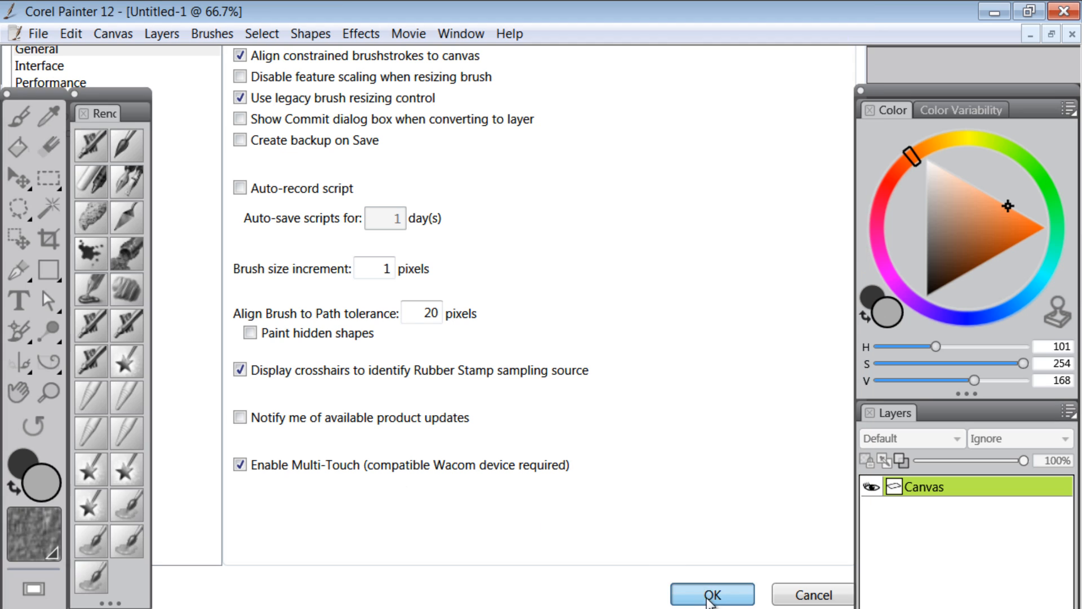
# - Confirm the preference change and return to the Painter canvas
pyautogui.click(712, 594)
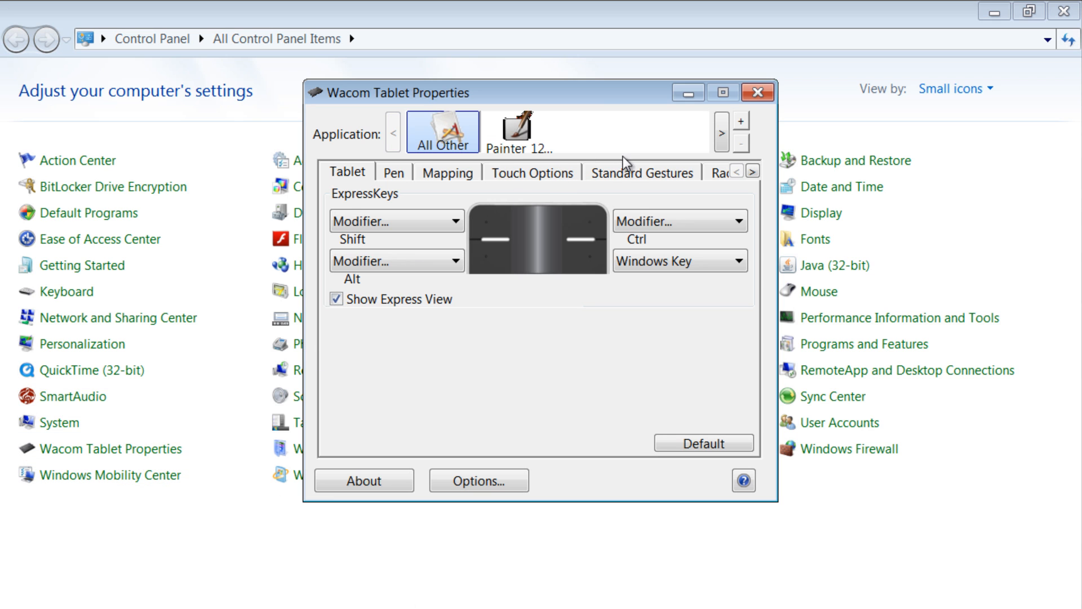
pyautogui.click(641, 172)
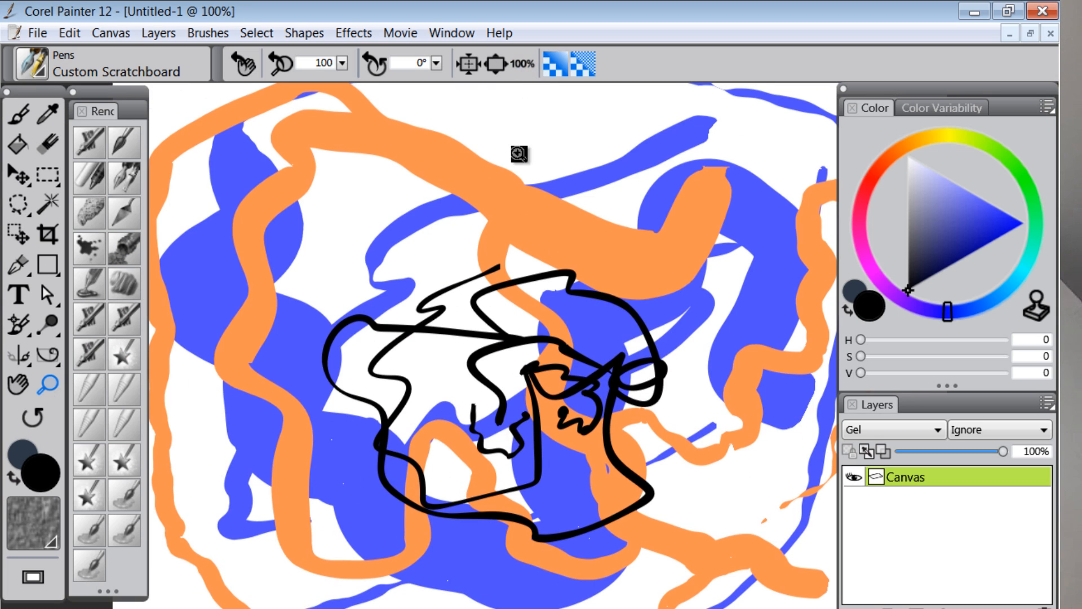
pyautogui.moveTo(707, 377)
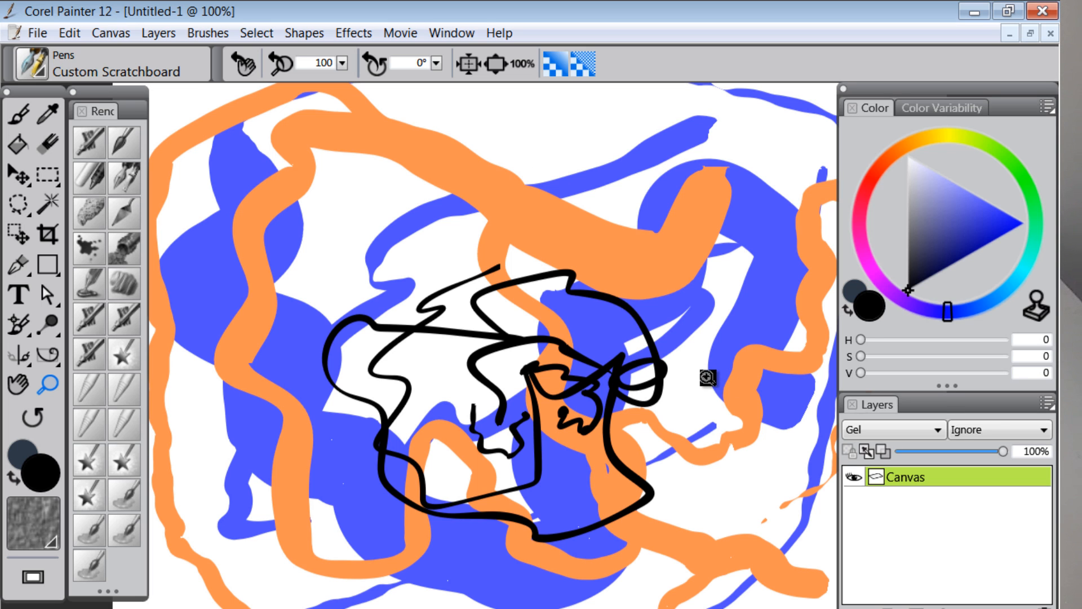